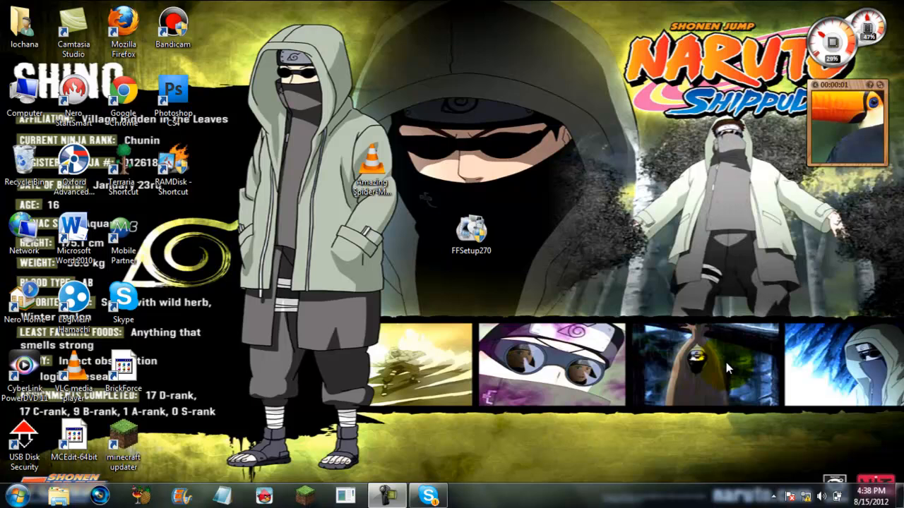
mouse_move(582, 500)
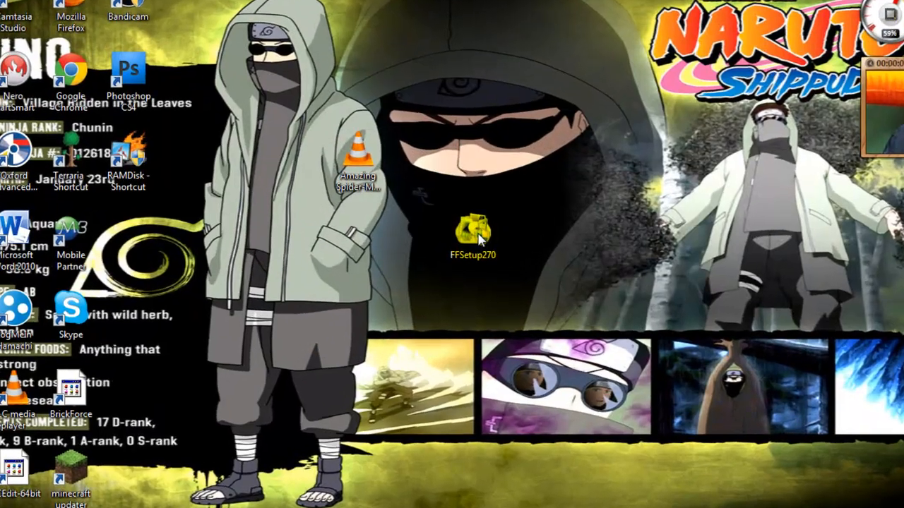
Run FFSetup270 and install Format Factory 2.70 into the default folder, dismissing the dial-up prompt
double_click(472, 233)
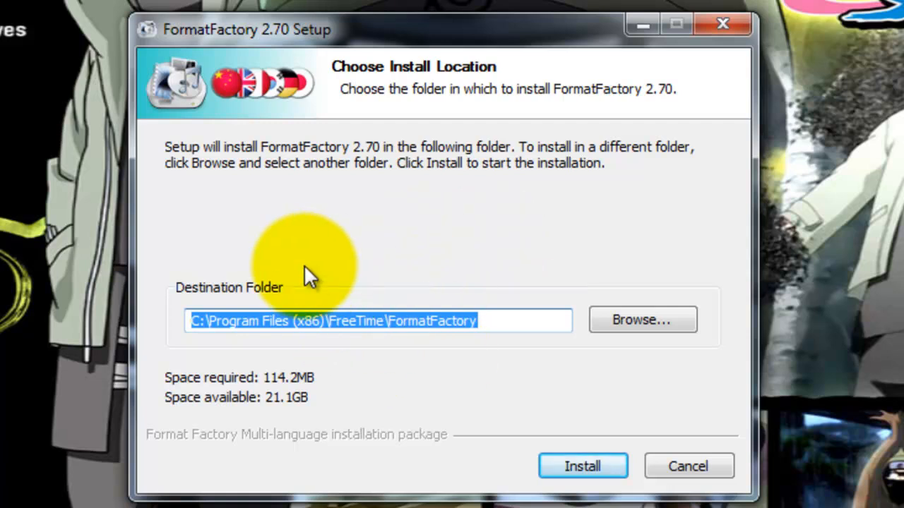
mouse_move(270, 333)
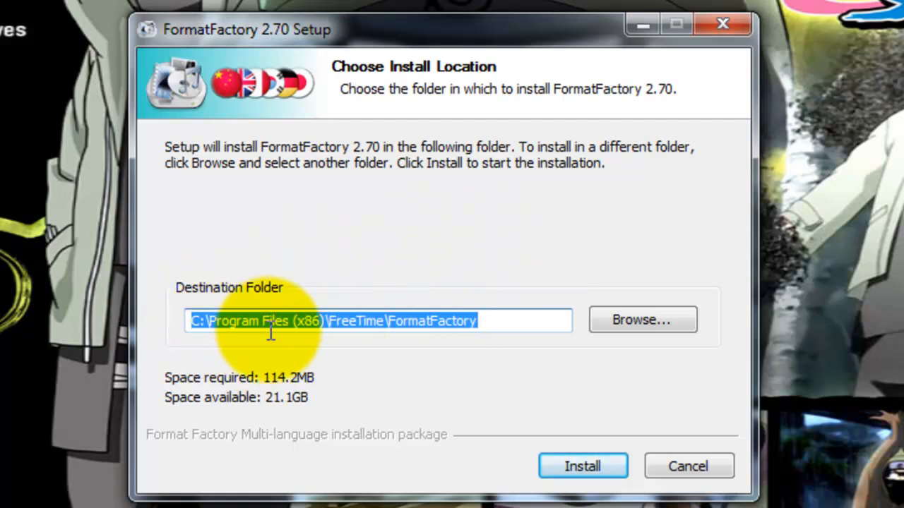
click(582, 466)
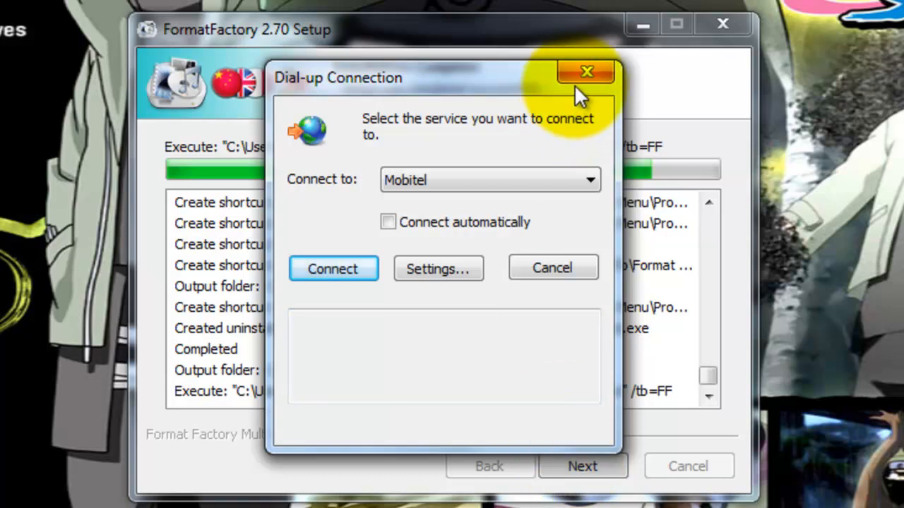
click(586, 72)
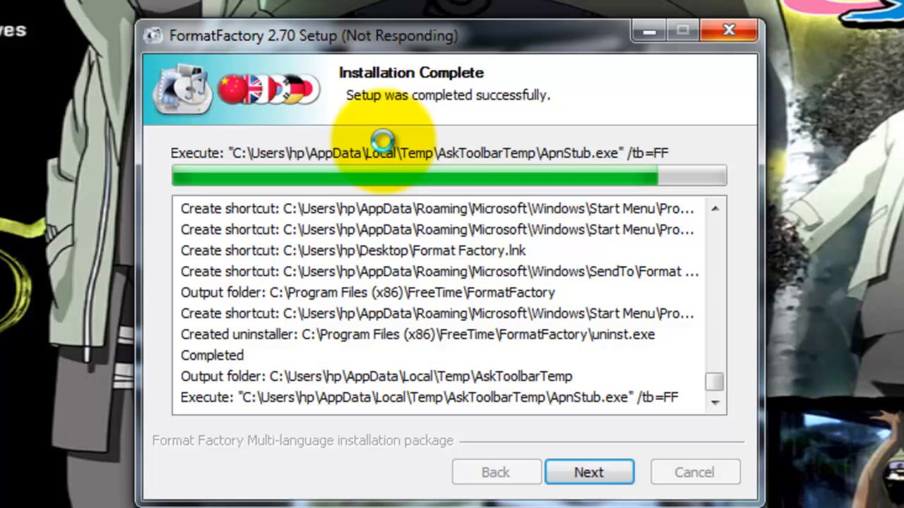
mouse_move(455, 74)
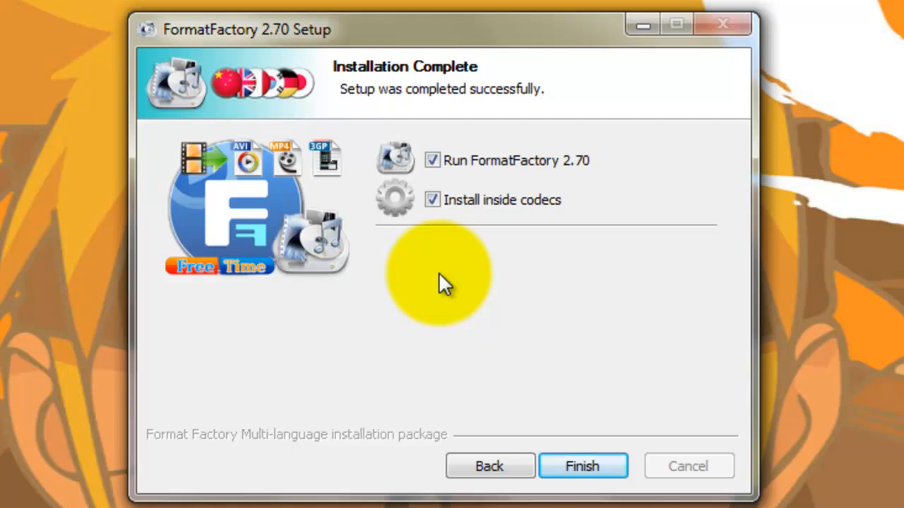
mouse_move(487, 187)
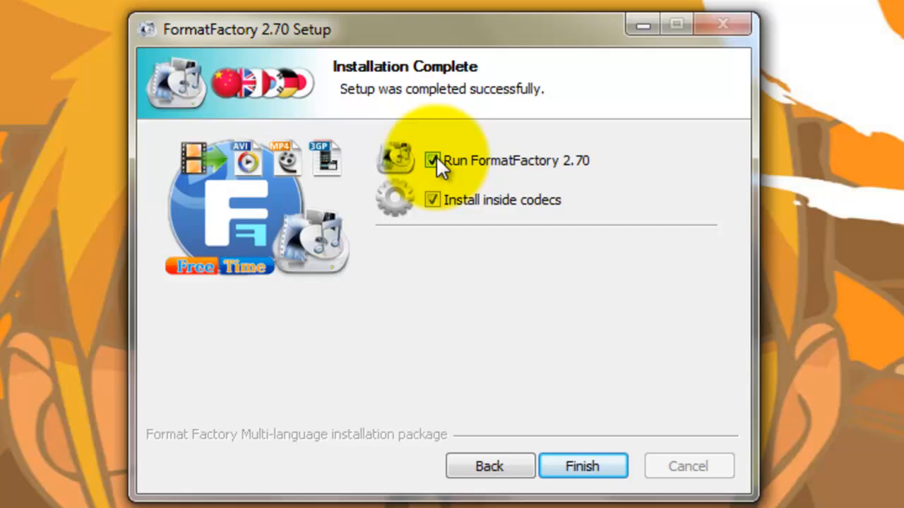
mouse_move(581, 466)
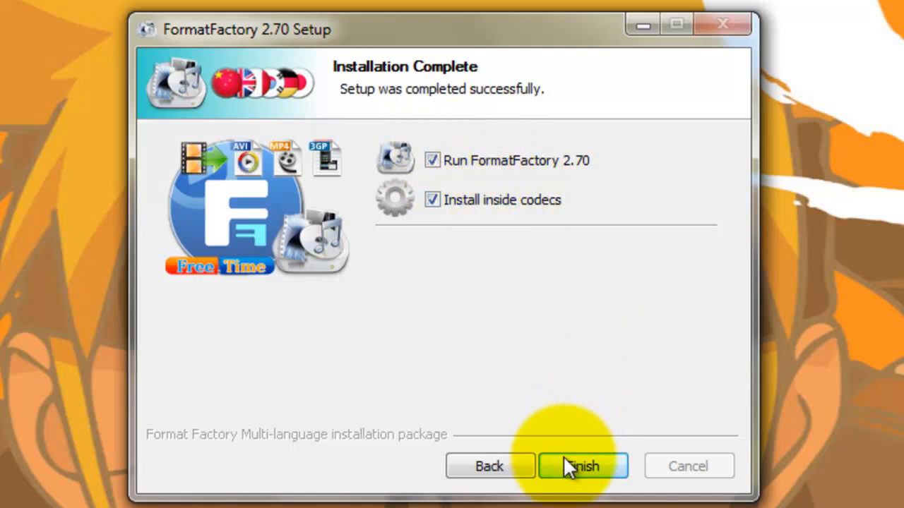
Finish the installer so Format Factory launches, then browse the Task menu
click(582, 466)
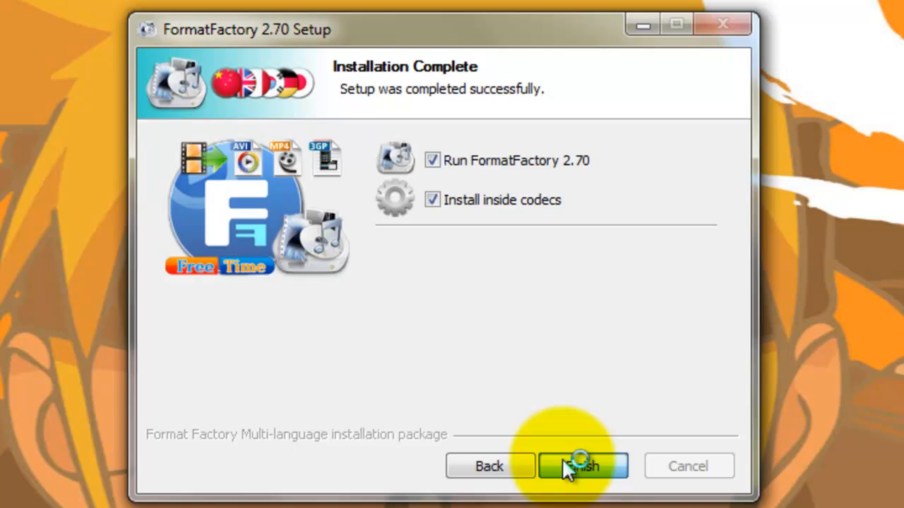
click(582, 466)
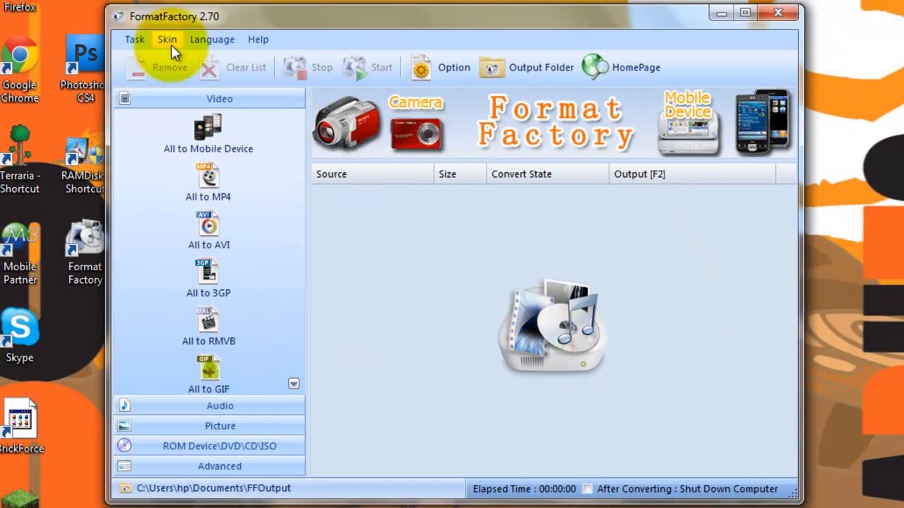
click(134, 38)
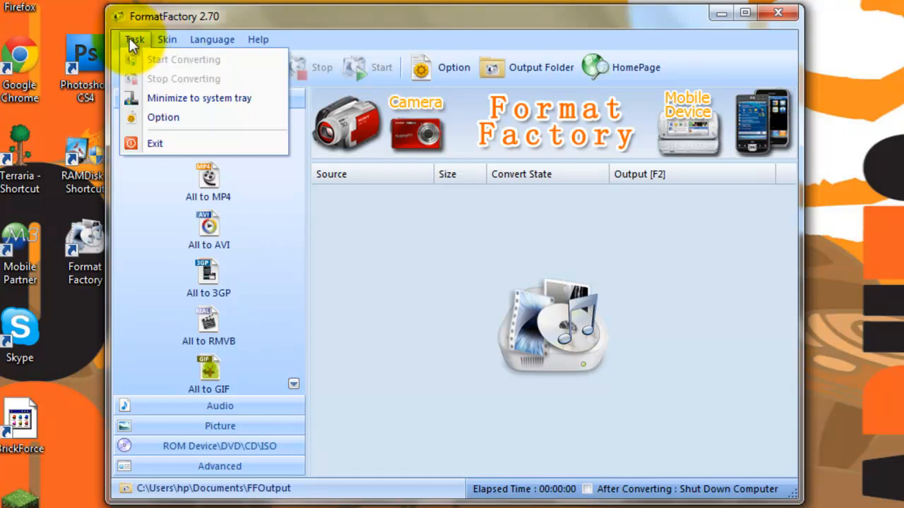
mouse_move(173, 117)
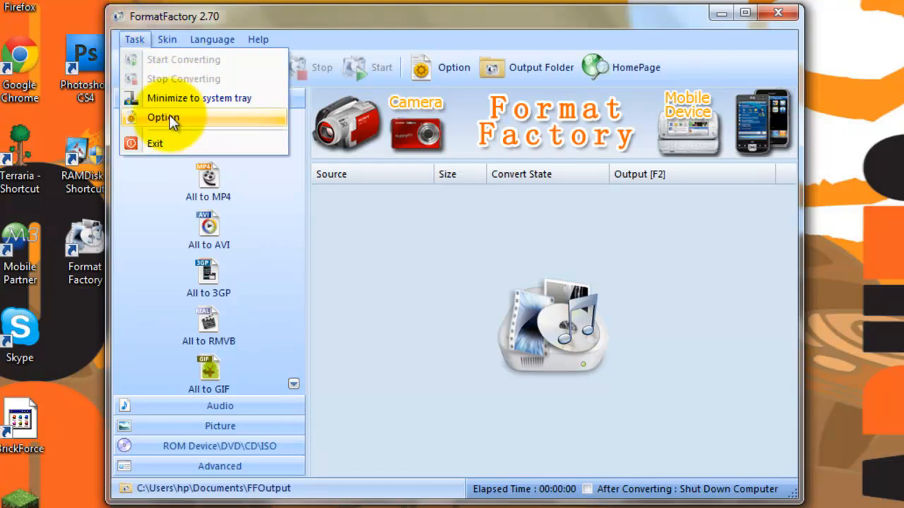
Switch the interface to the lighter Silver skin and look through the Language and Help menus
click(167, 39)
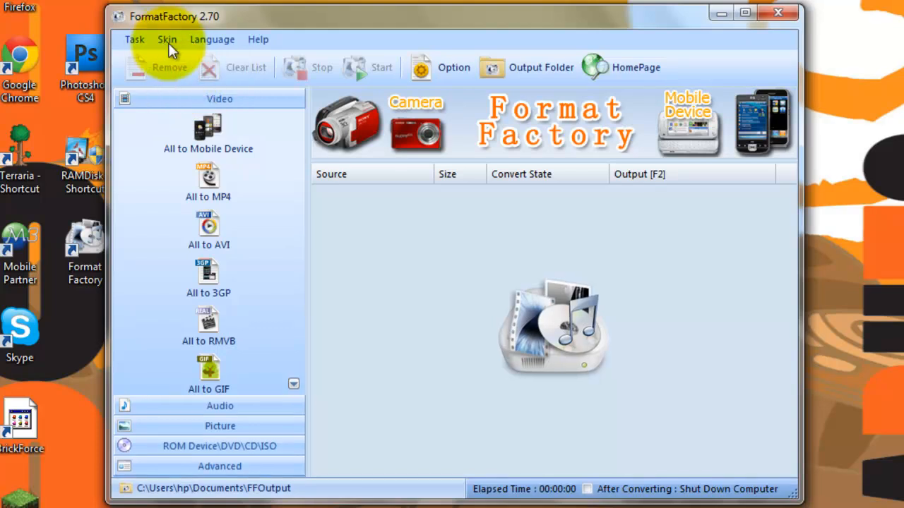
click(168, 39)
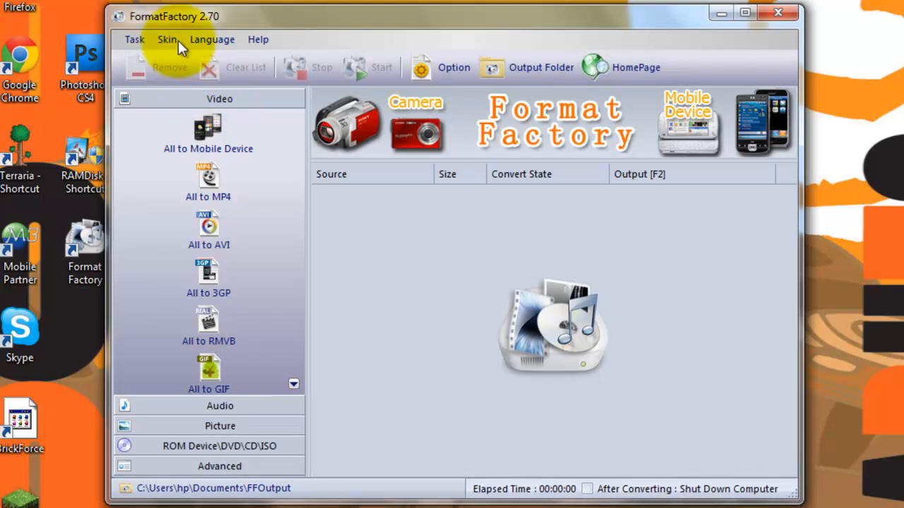
click(167, 38)
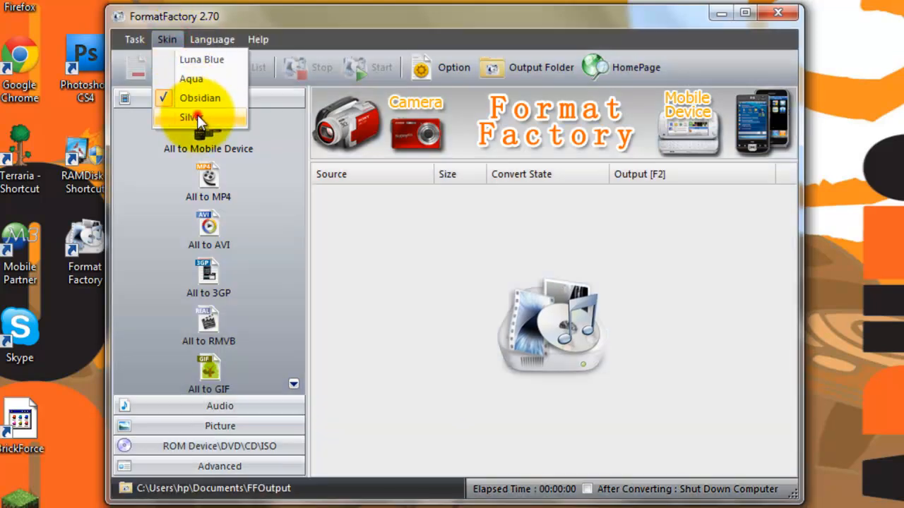
click(188, 117)
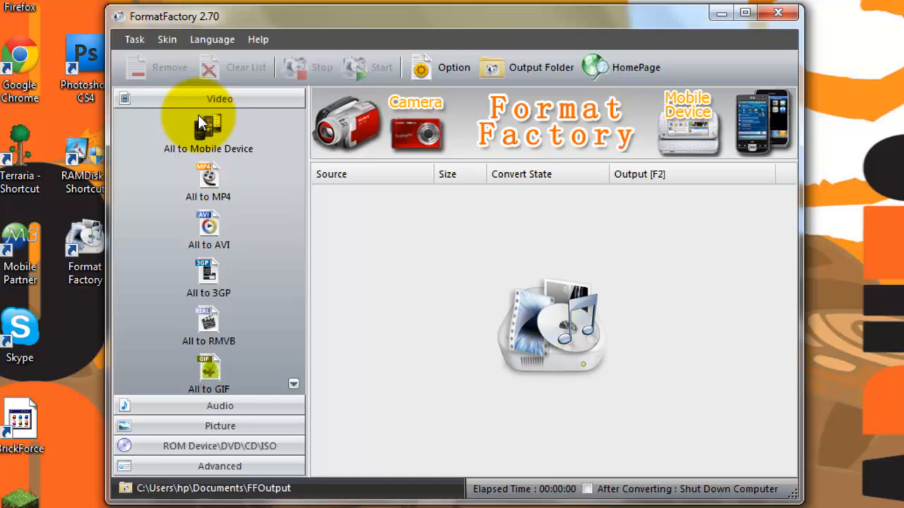
mouse_move(212, 38)
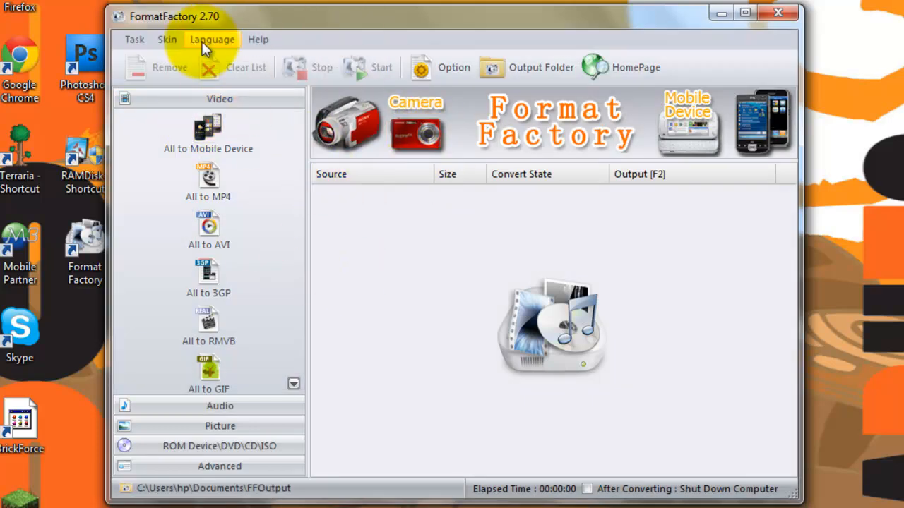
click(212, 39)
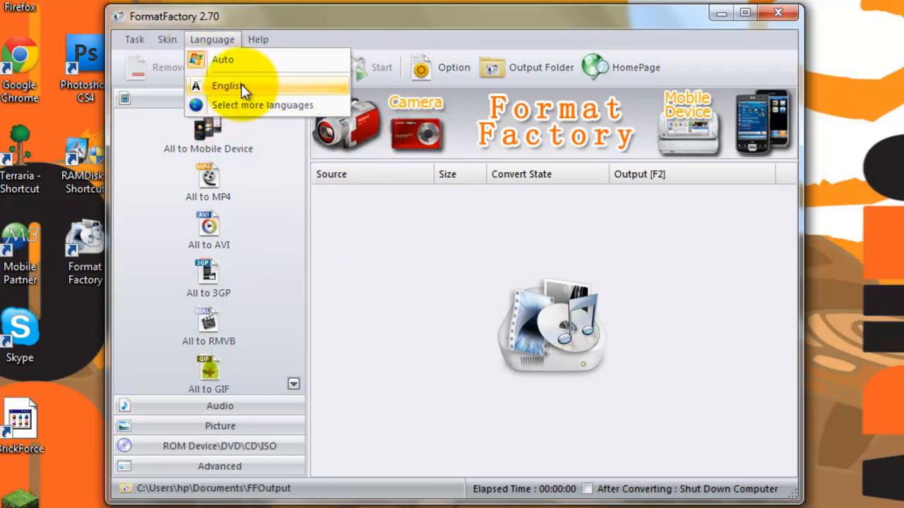
click(258, 38)
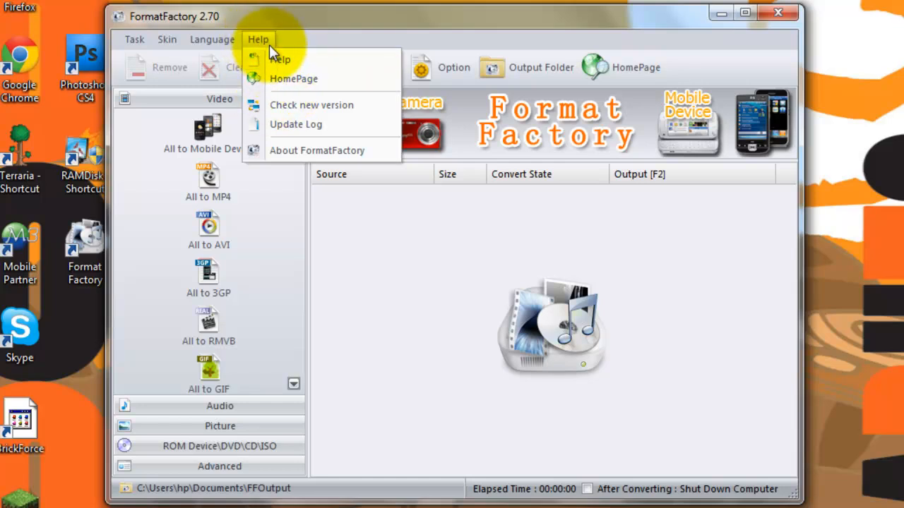
mouse_move(292, 124)
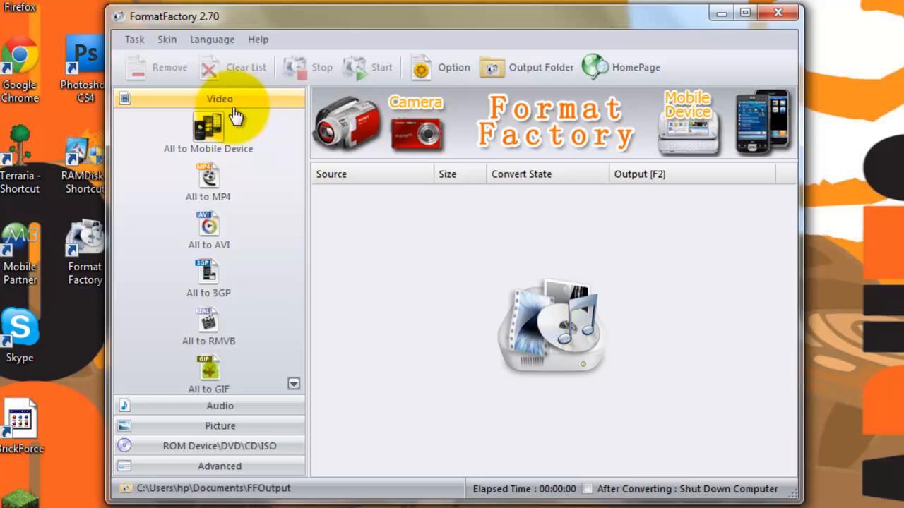
mouse_move(293, 385)
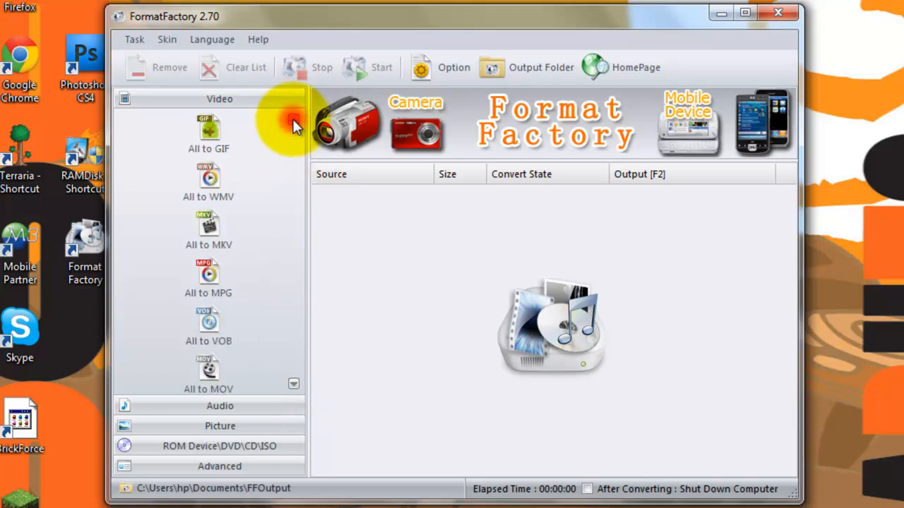
Browse the Audio, Picture, ROM Device and Advanced categories, then show the Video formats
scroll(up, 3)
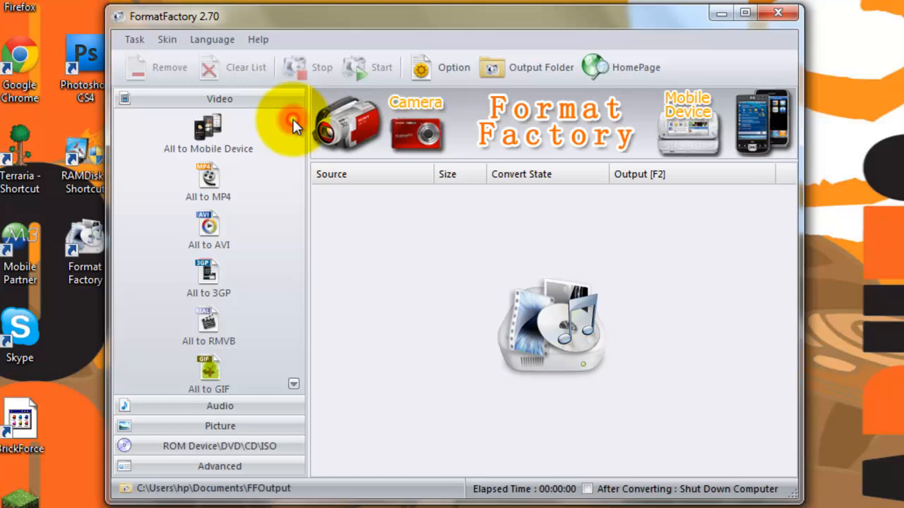
mouse_move(208, 180)
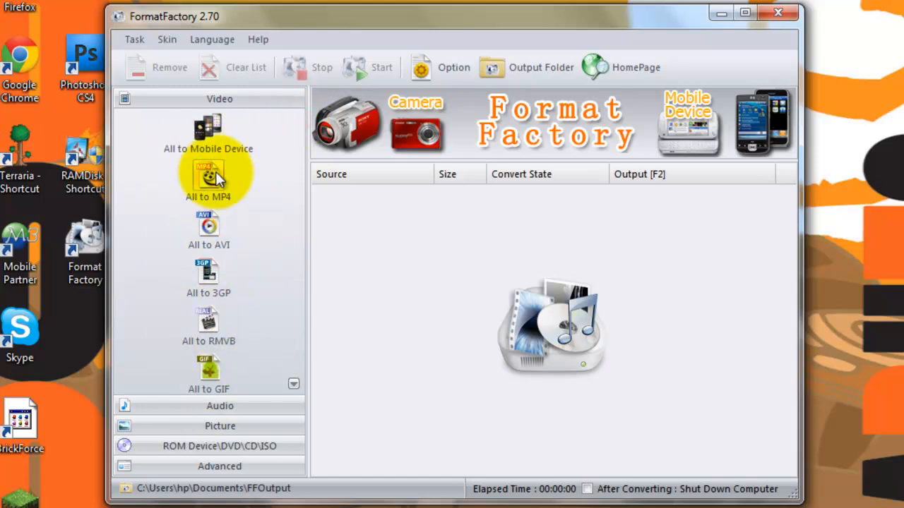
mouse_move(219, 148)
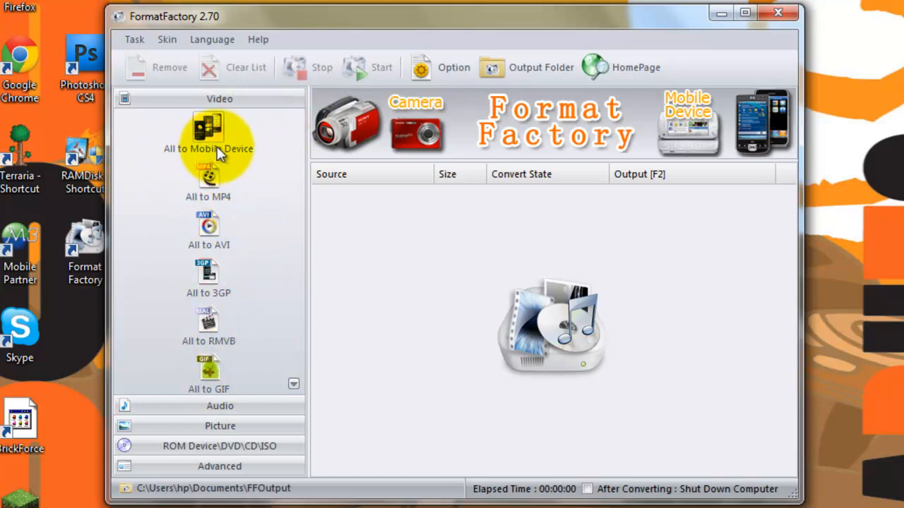
mouse_move(222, 267)
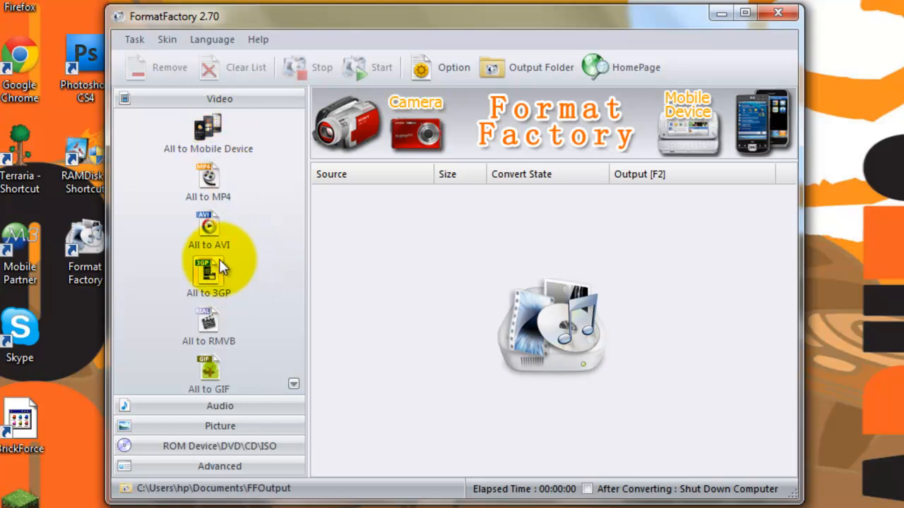
scroll(down, 3)
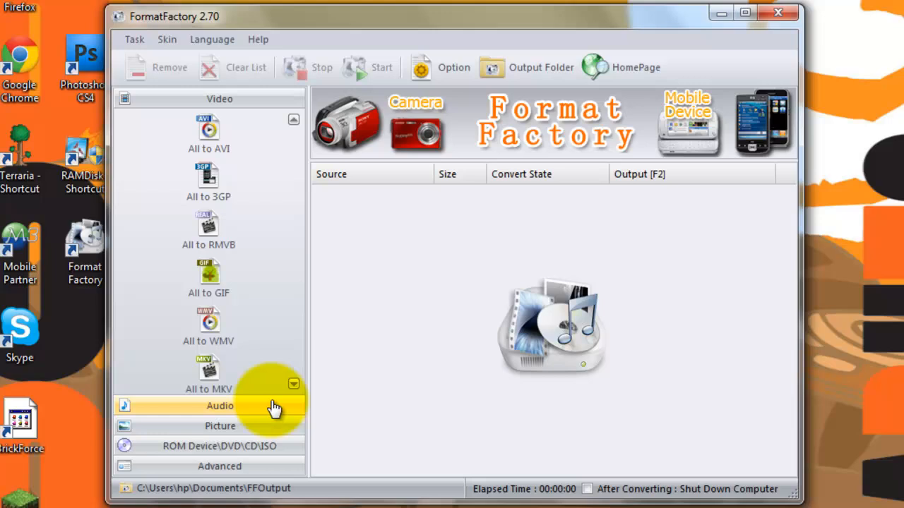
click(220, 405)
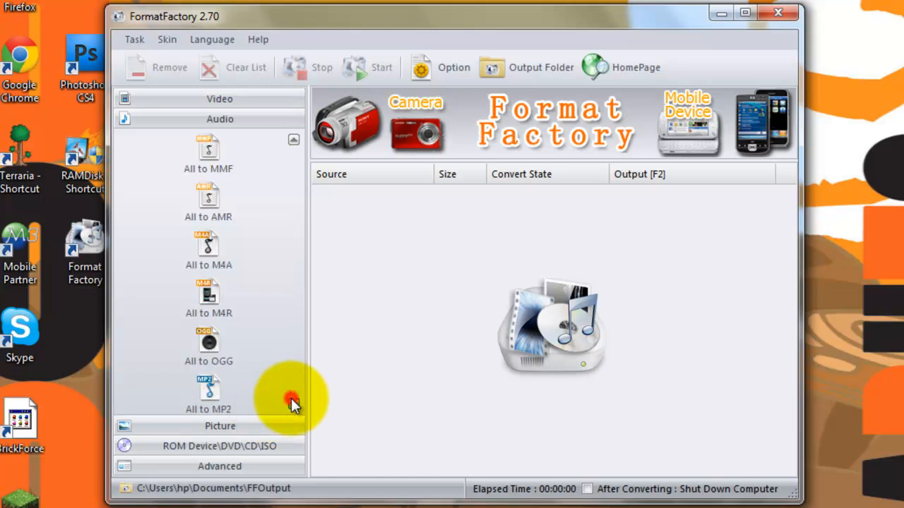
click(220, 426)
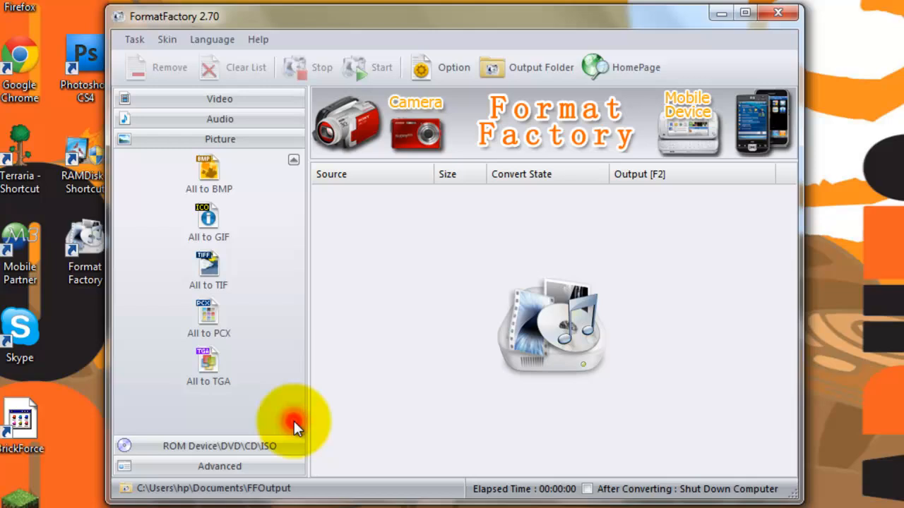
click(219, 446)
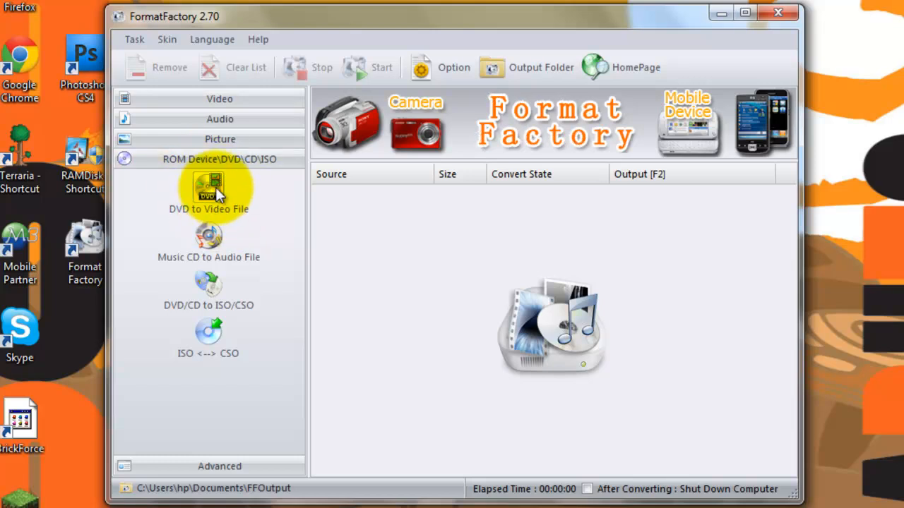
mouse_move(268, 223)
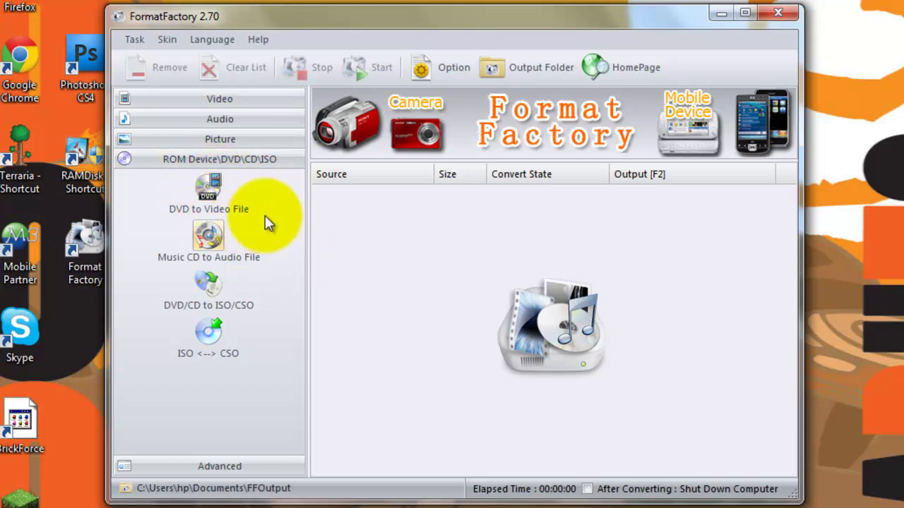
mouse_move(235, 264)
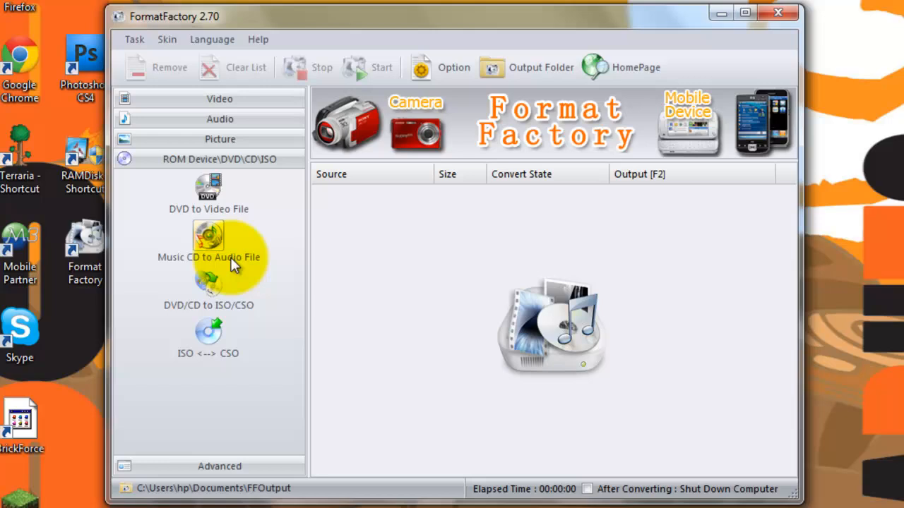
mouse_move(214, 300)
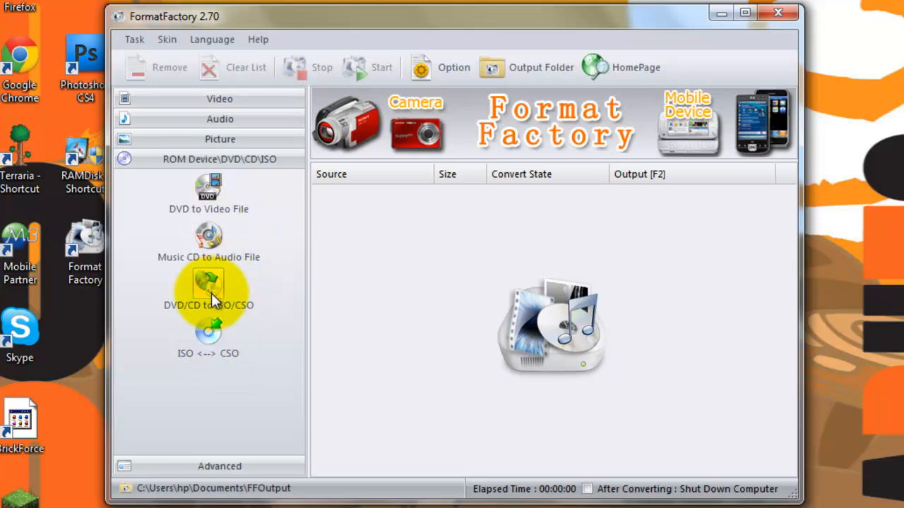
mouse_move(286, 346)
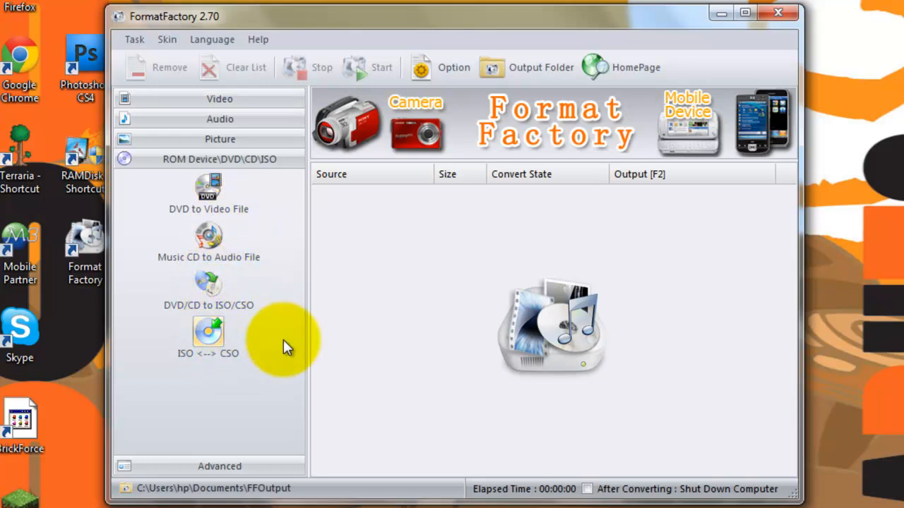
click(219, 466)
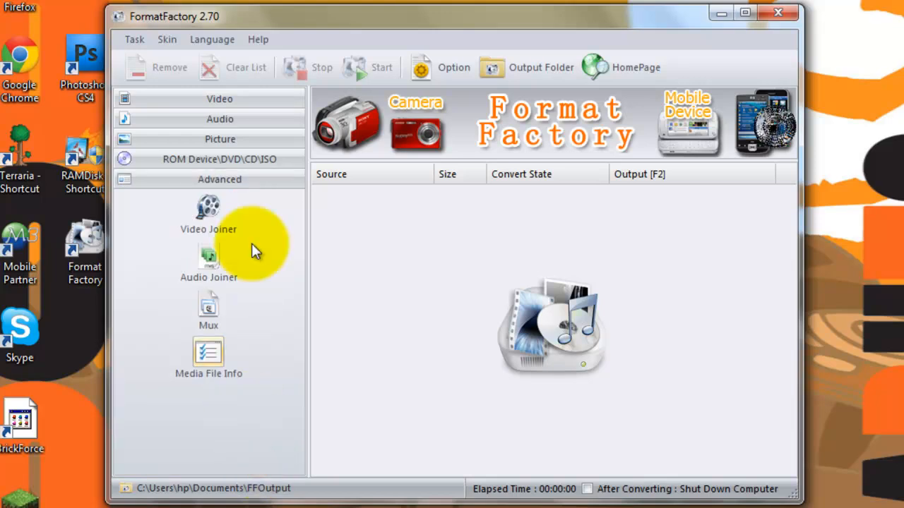
mouse_move(237, 260)
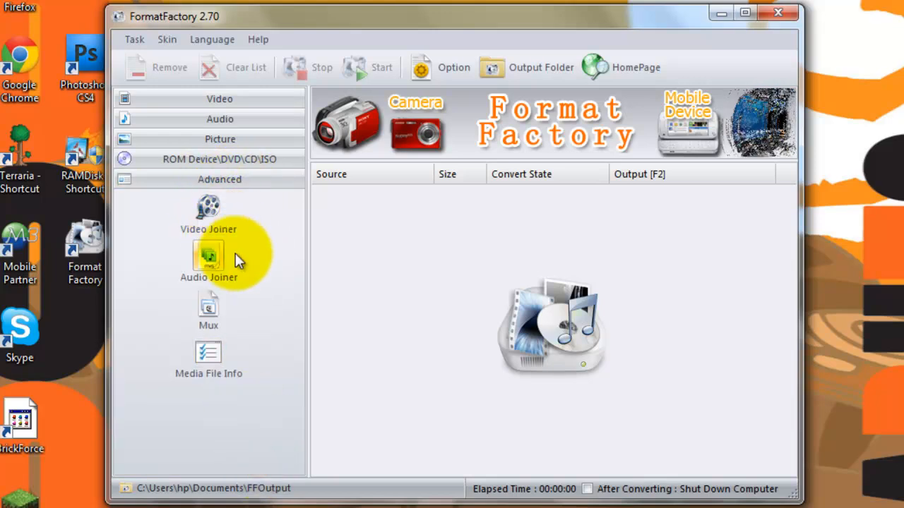
mouse_move(208, 311)
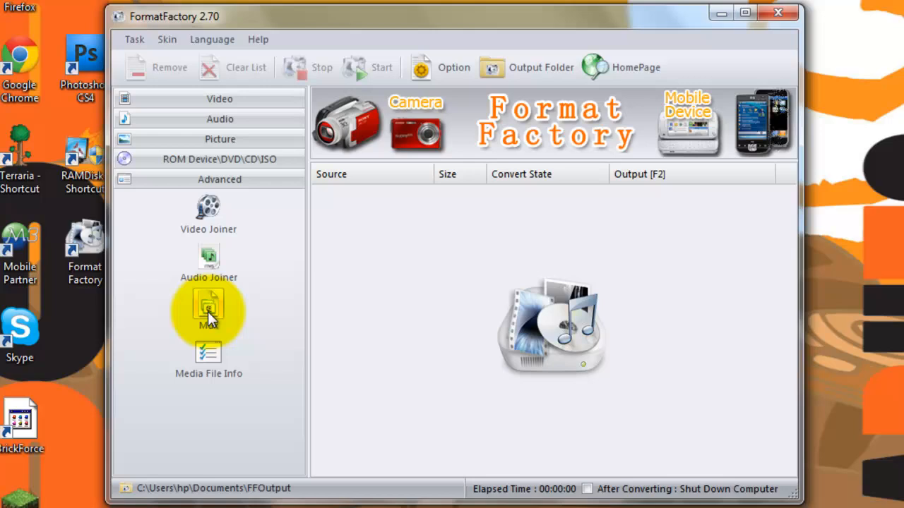
mouse_move(208, 353)
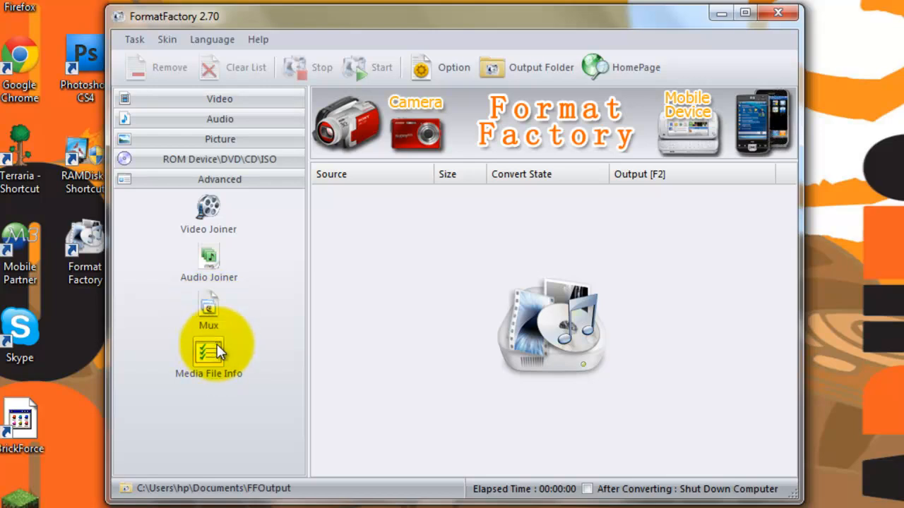
mouse_move(229, 339)
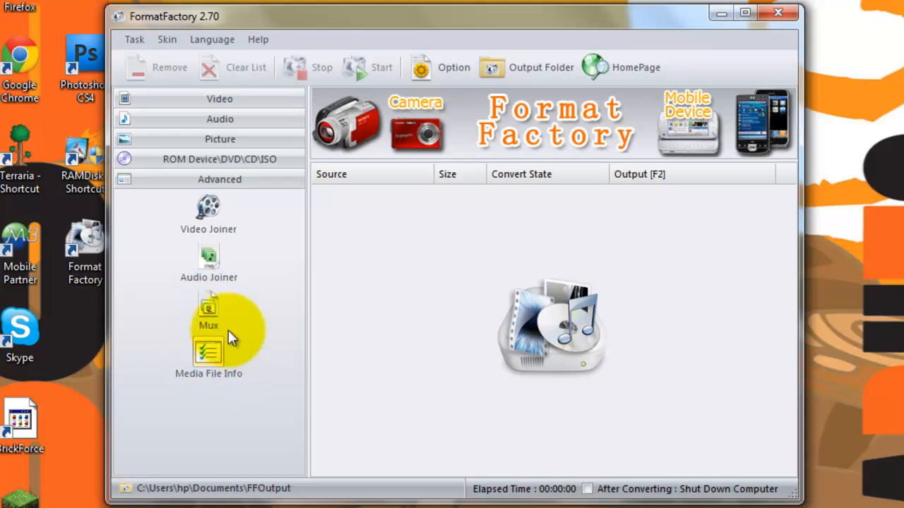
mouse_move(198, 105)
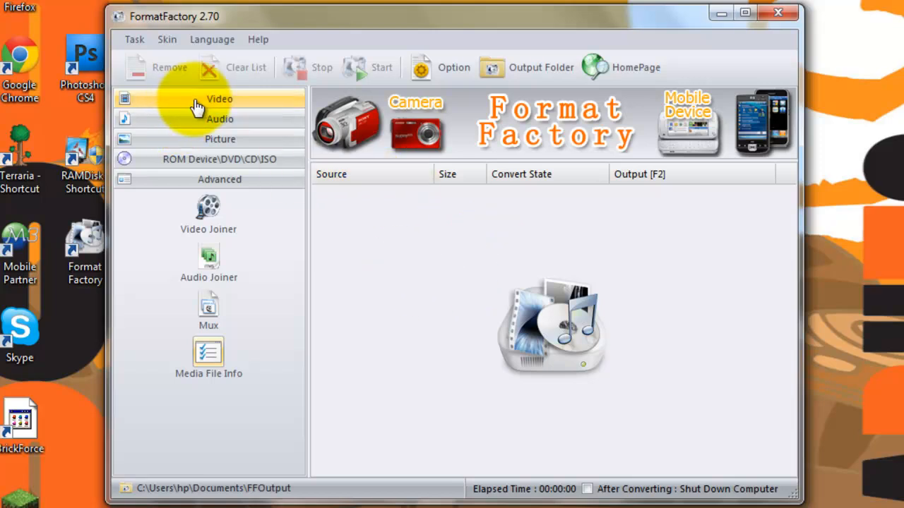
click(219, 98)
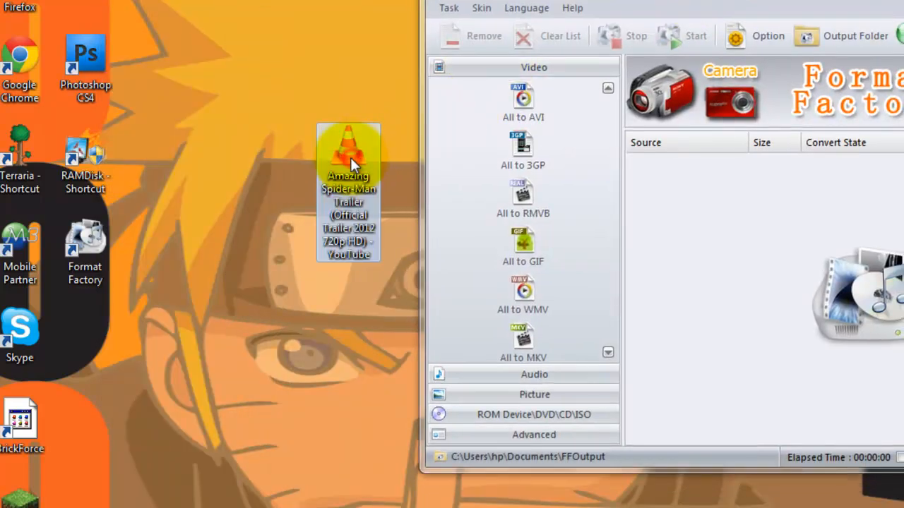
mouse_move(569, 134)
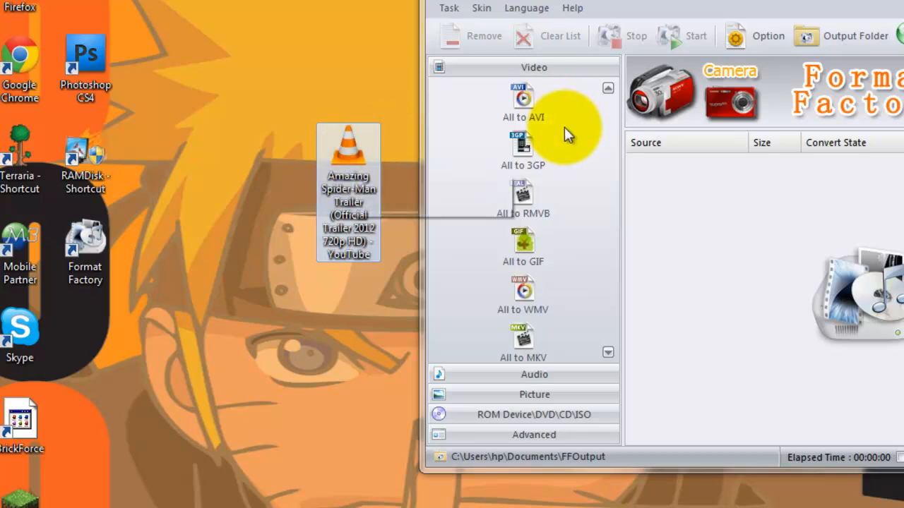
Add the Desktop Spider-Man trailer FLV as an All to WMV task with the high quality profile
click(522, 293)
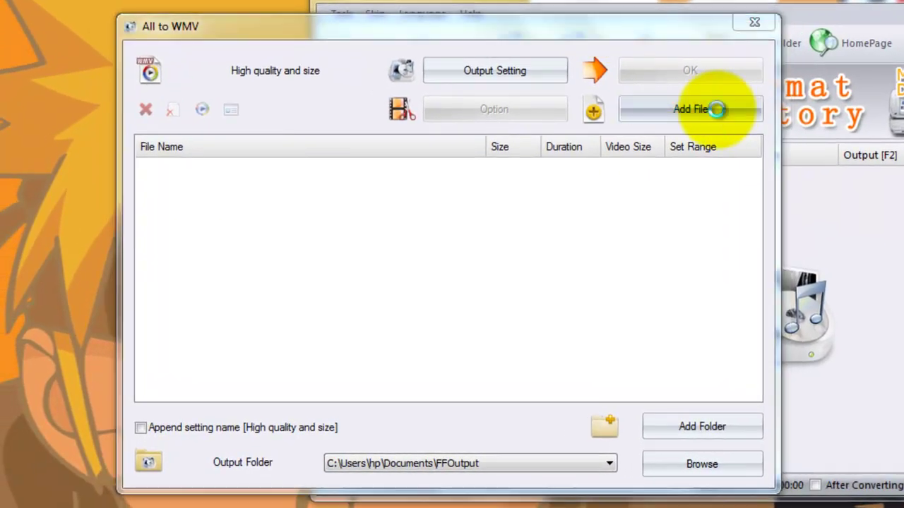
click(690, 109)
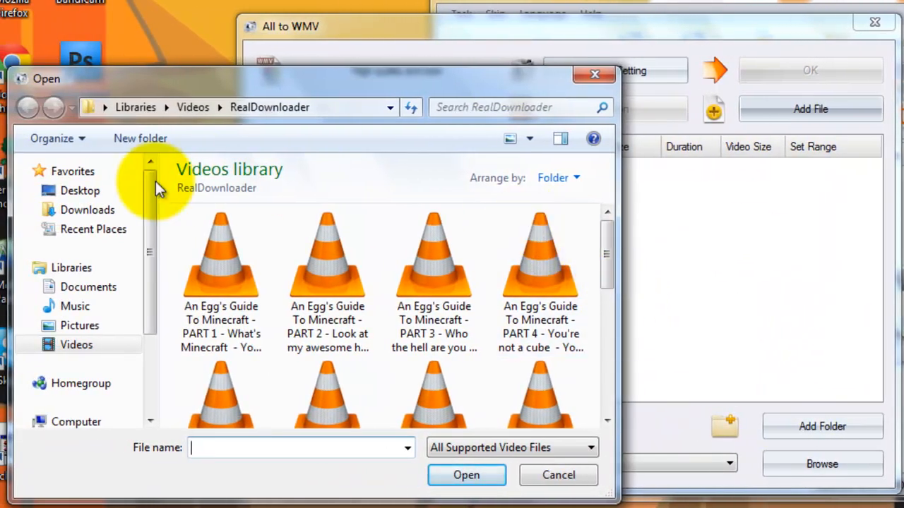
click(80, 191)
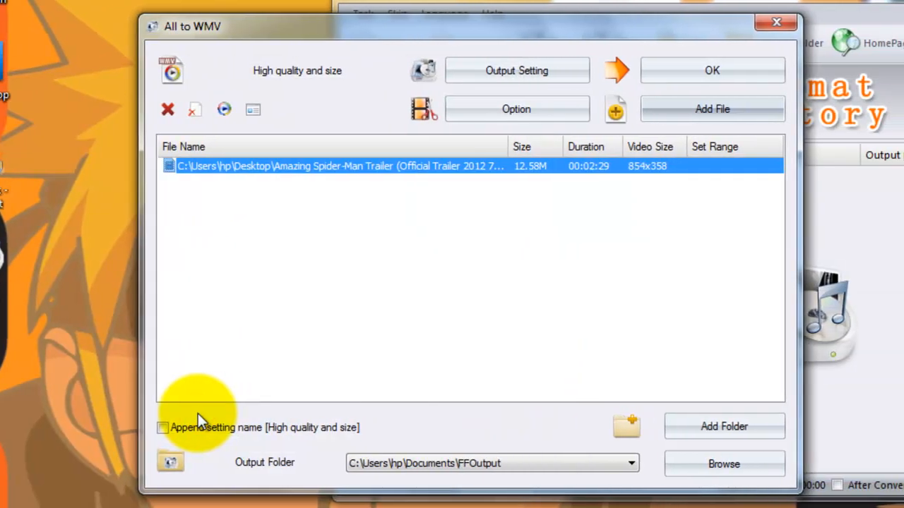
mouse_move(558, 113)
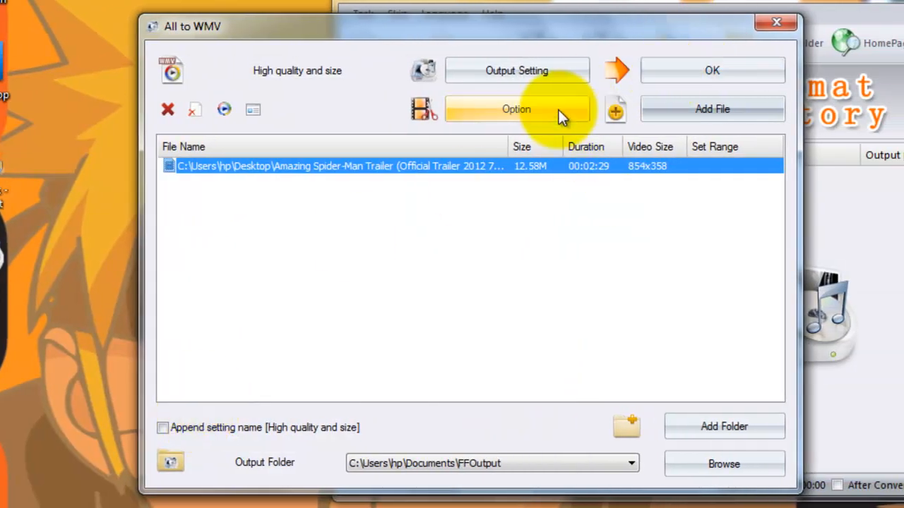
click(516, 109)
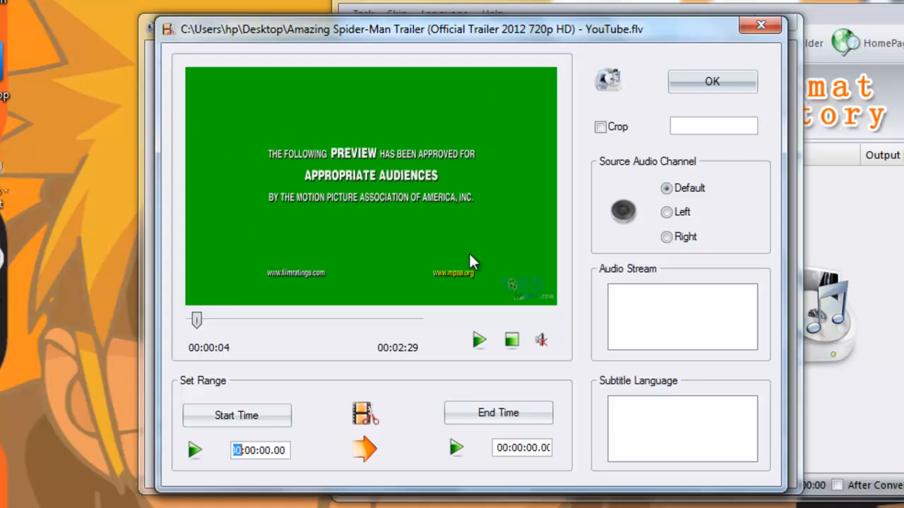
click(712, 81)
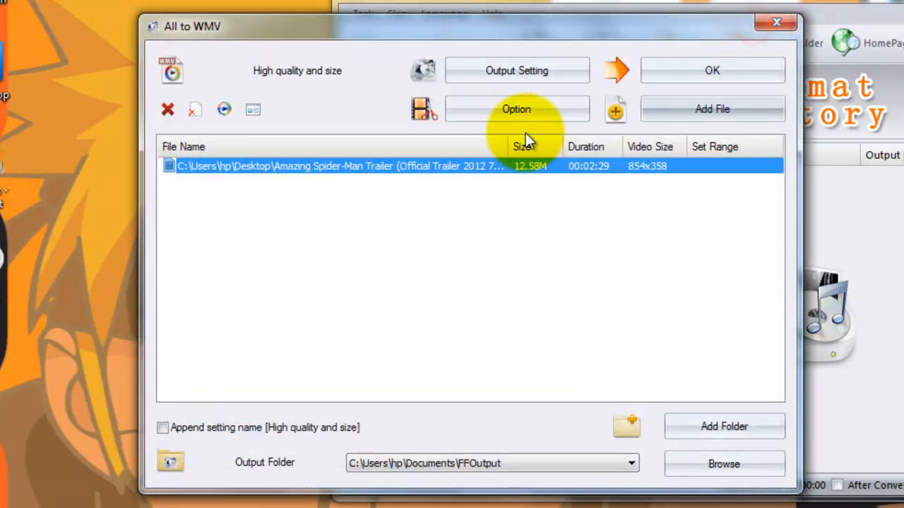
click(516, 70)
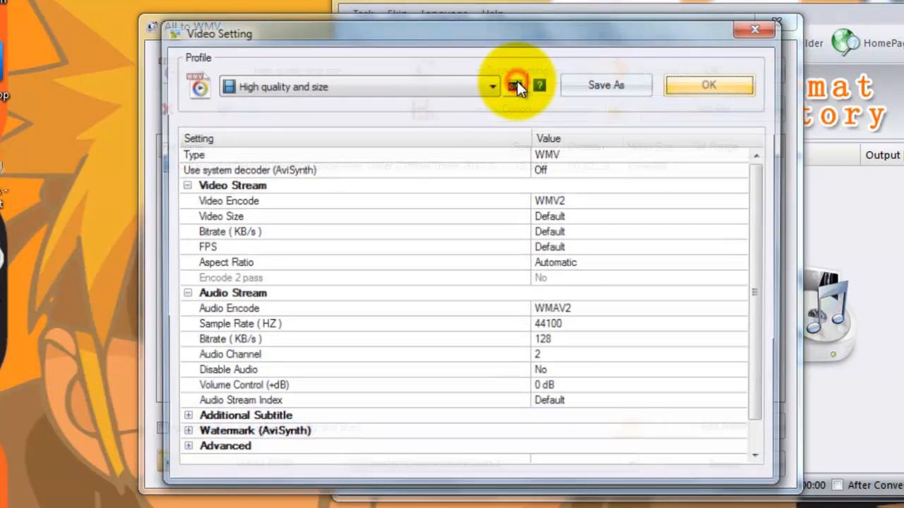
click(708, 85)
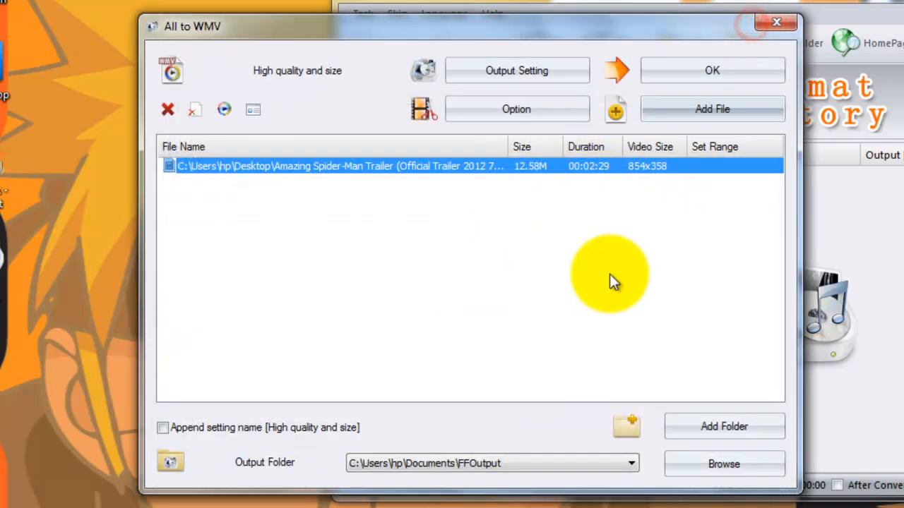
mouse_move(712, 70)
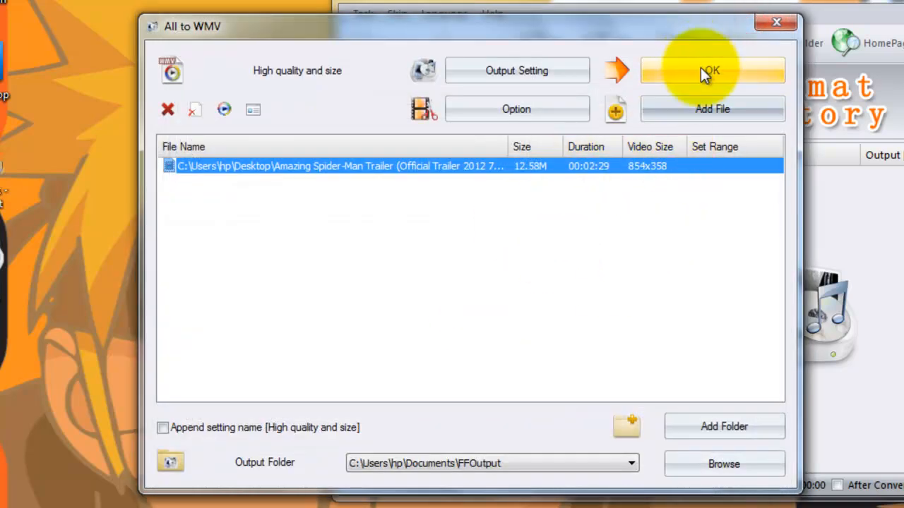
click(711, 70)
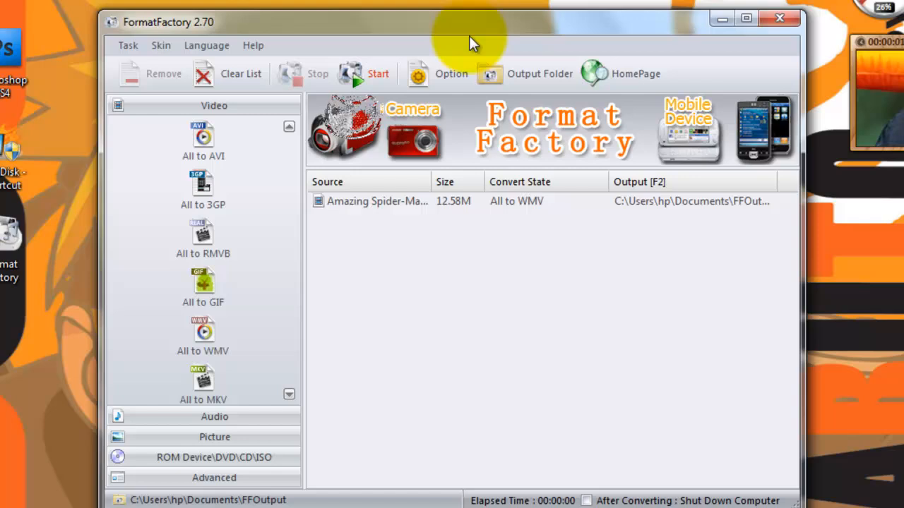
click(376, 202)
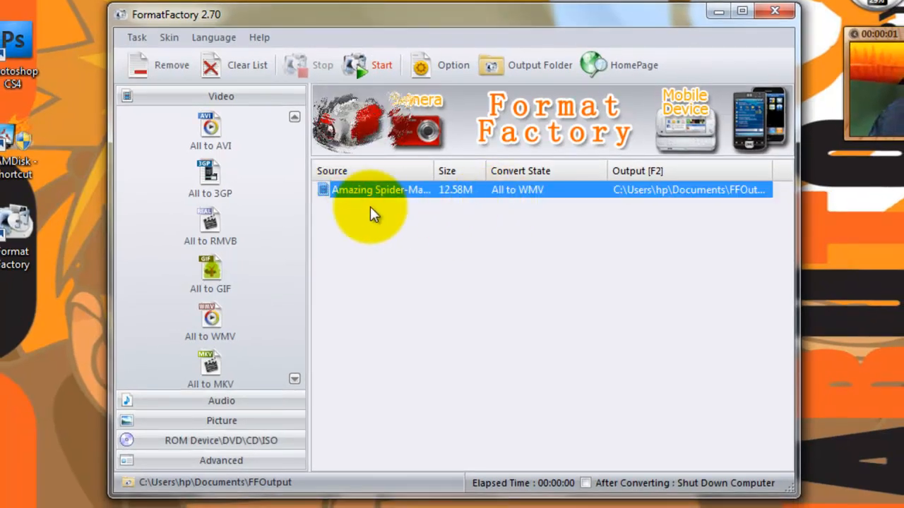
mouse_move(233, 256)
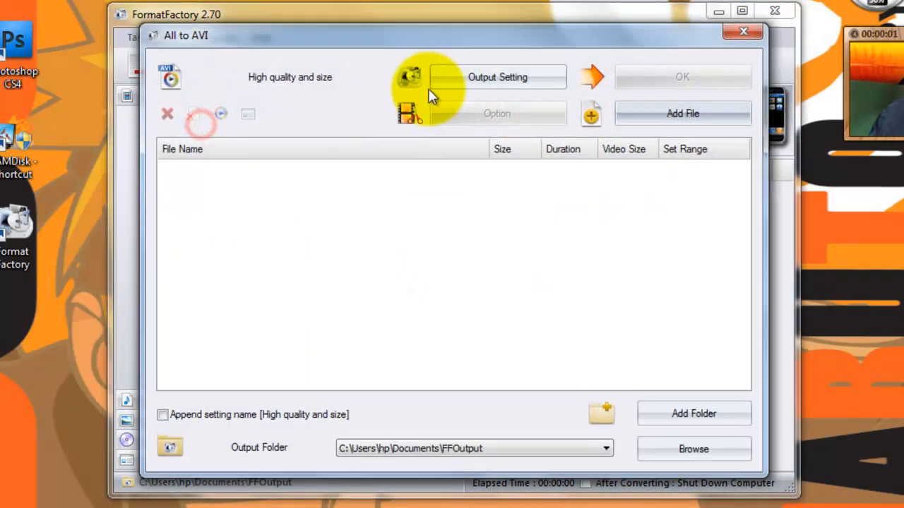
click(682, 113)
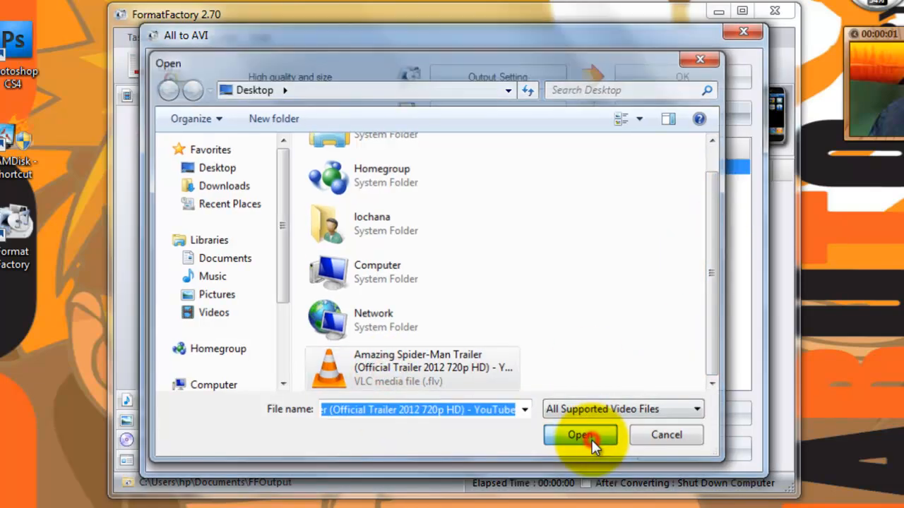
click(580, 435)
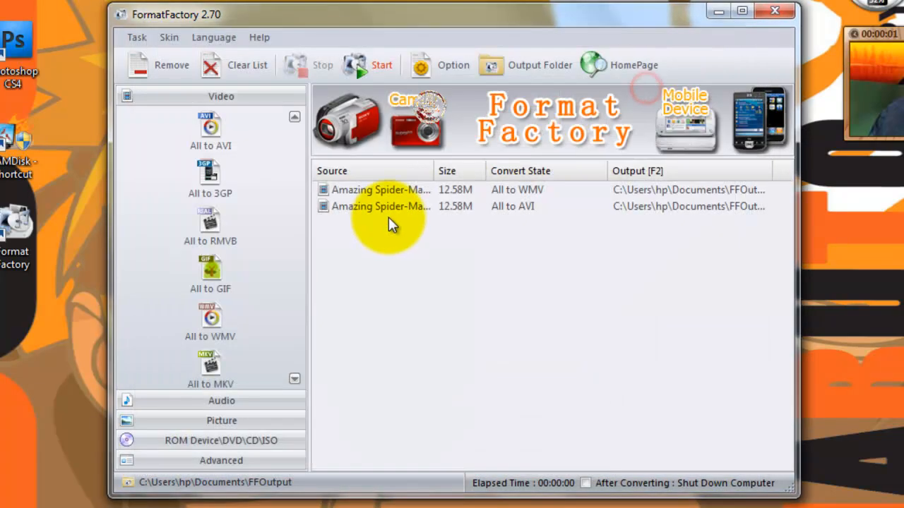
click(381, 206)
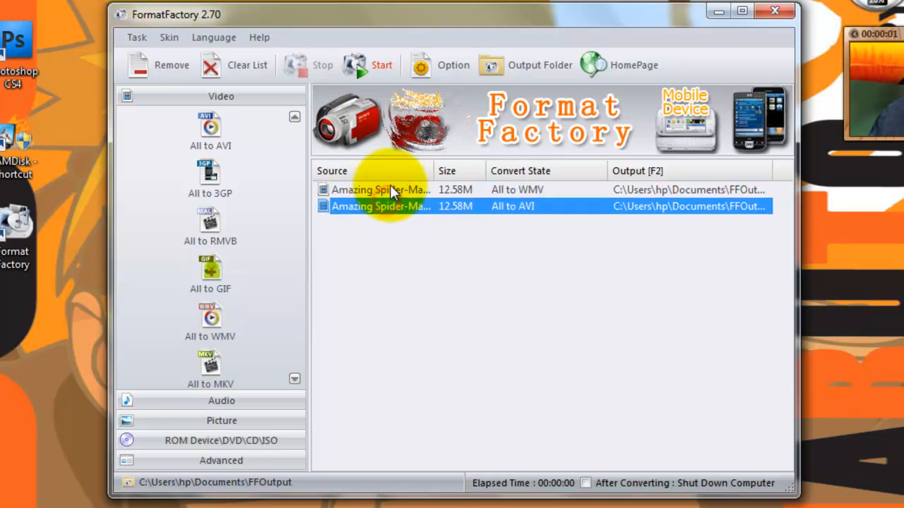
click(381, 189)
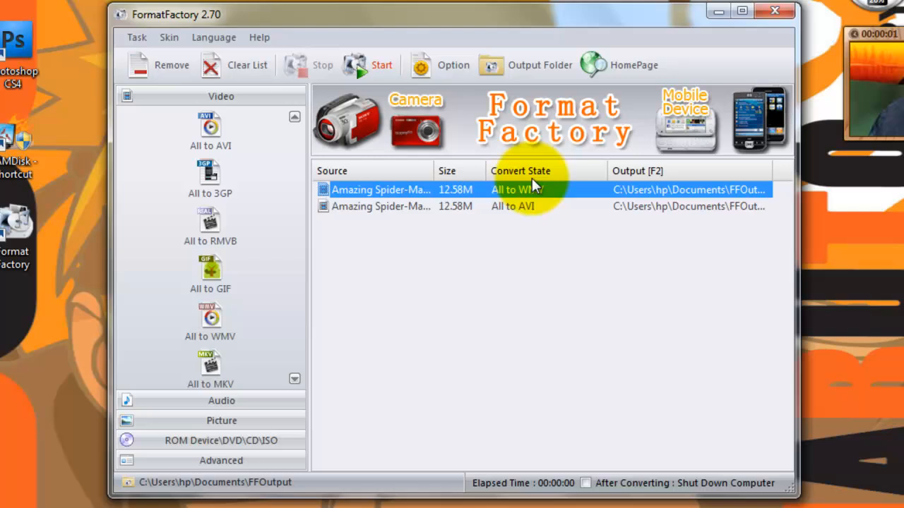
click(456, 206)
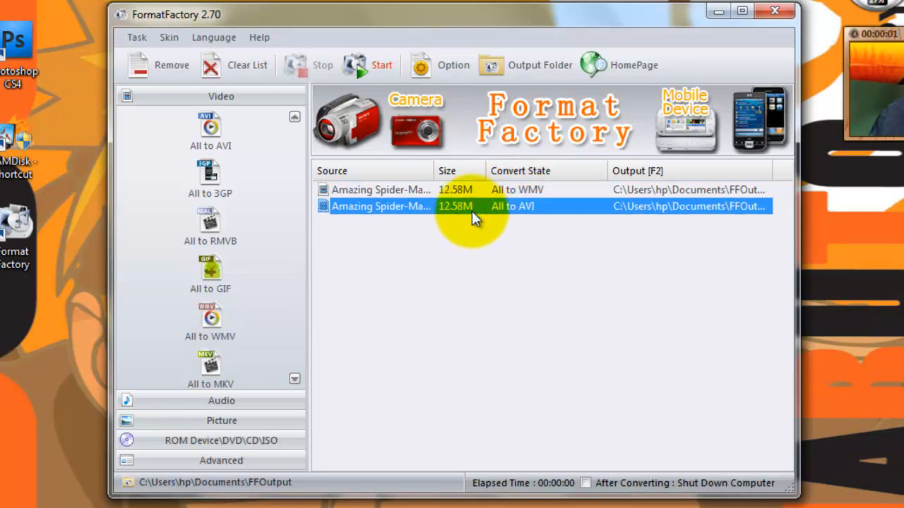
click(170, 64)
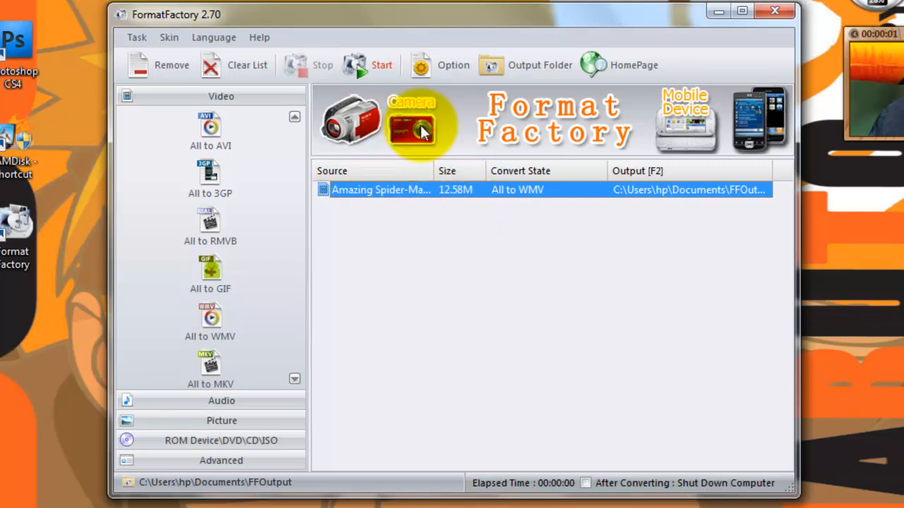
mouse_move(572, 116)
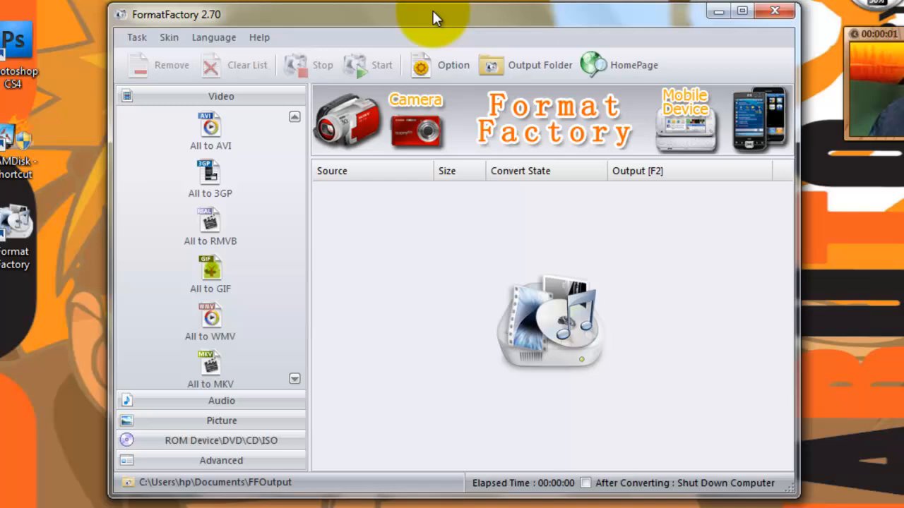
Select All to WMV as the trailer's output format and confirm it
drag(434, 14, 657, 60)
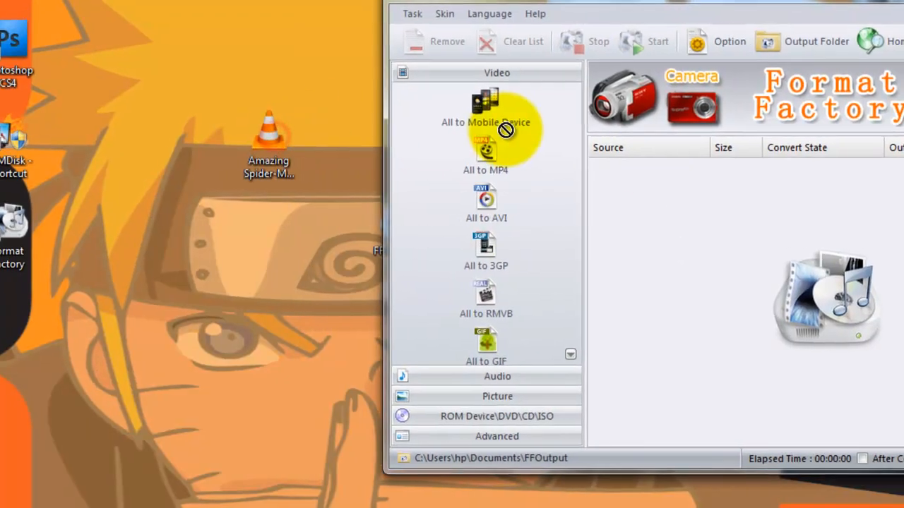
click(485, 205)
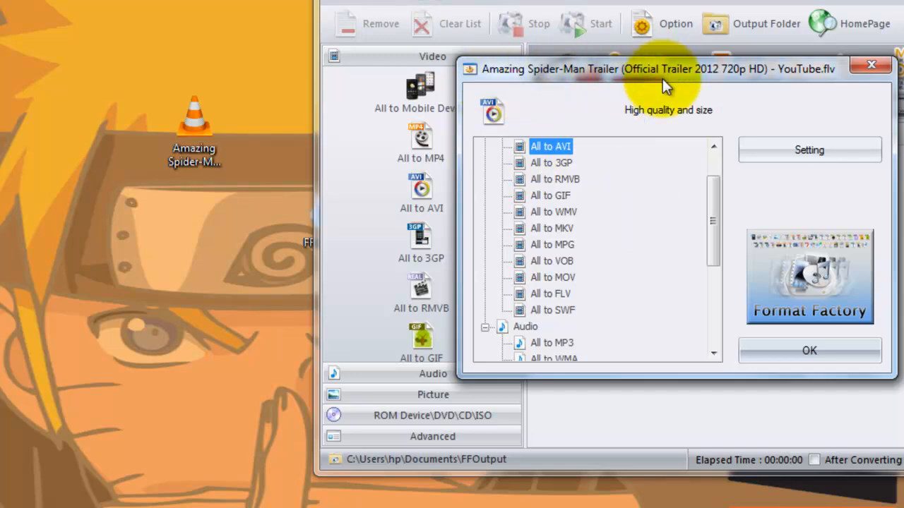
mouse_move(600, 311)
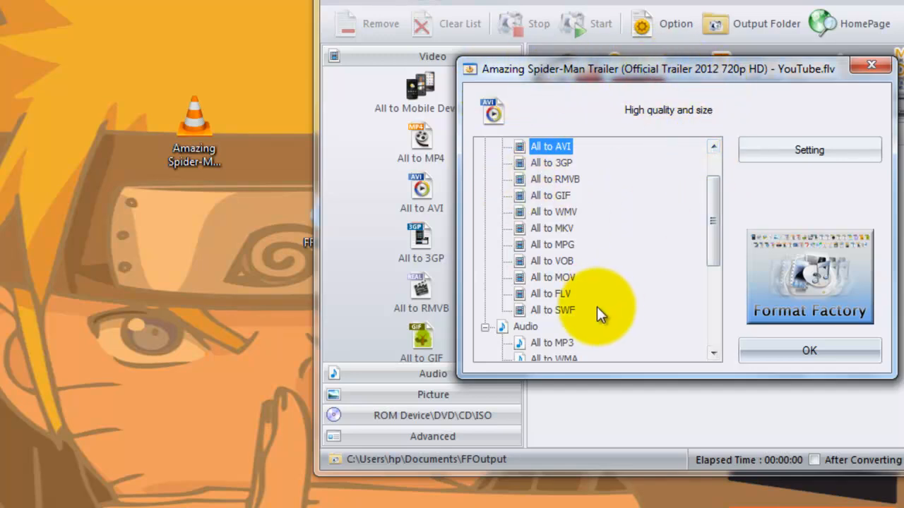
click(554, 212)
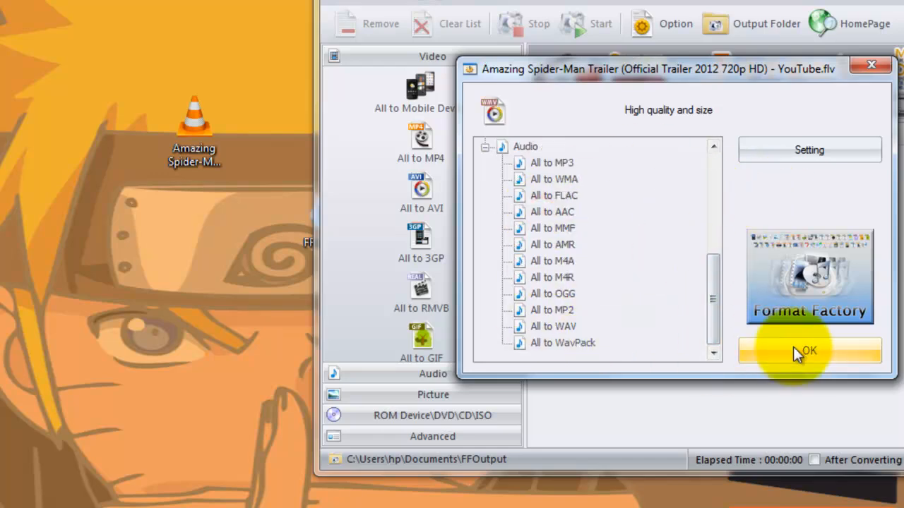
click(809, 351)
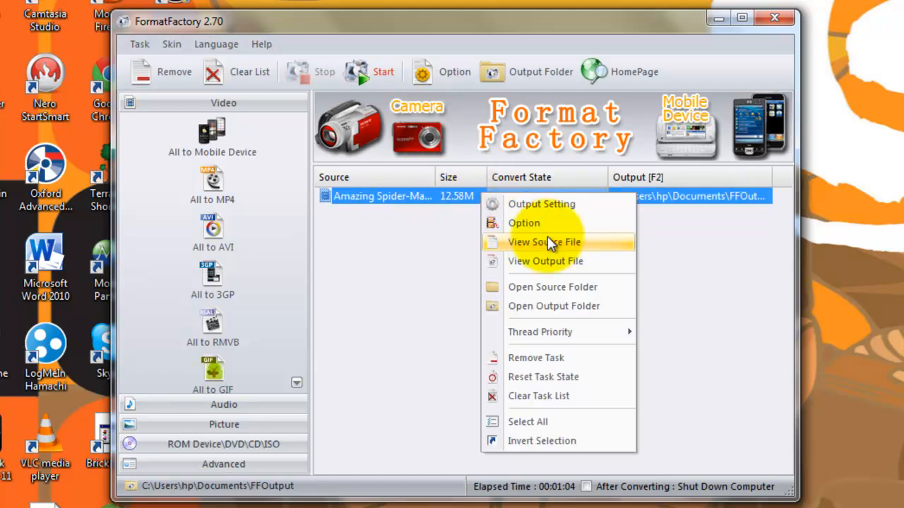
mouse_move(562, 267)
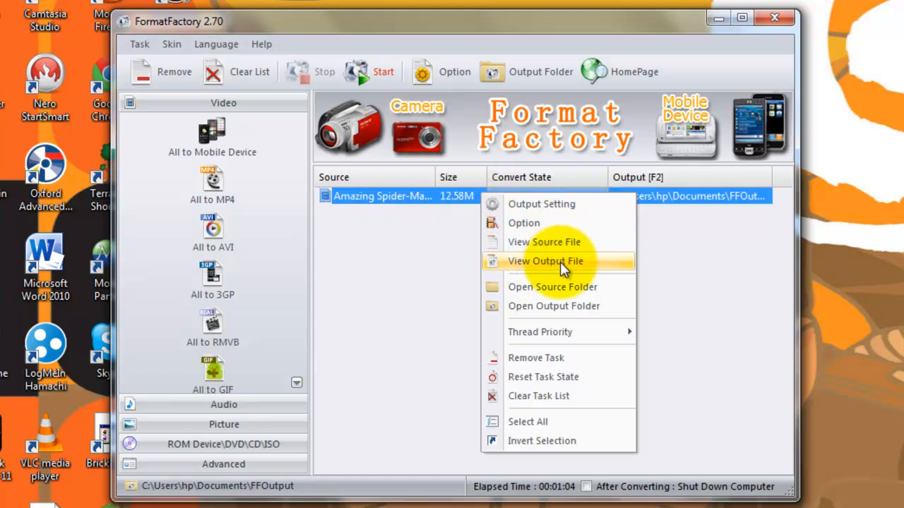
mouse_move(558, 305)
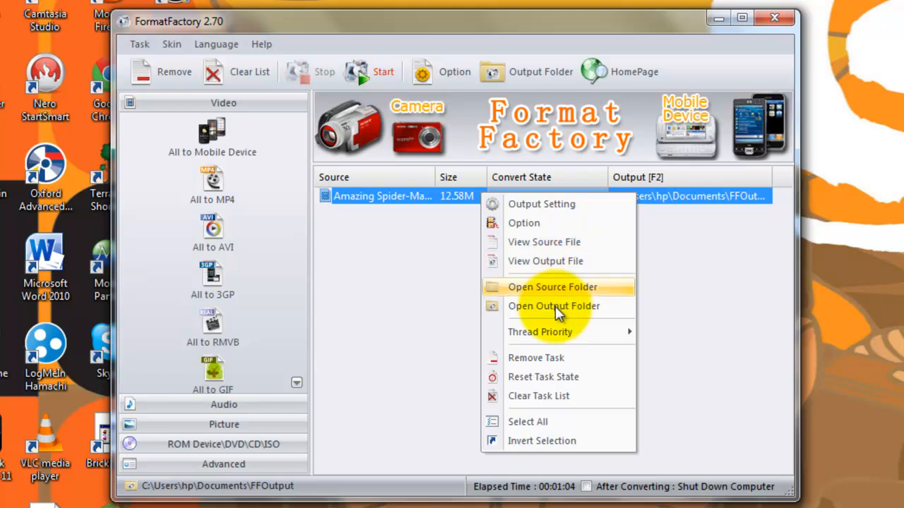
mouse_move(561, 314)
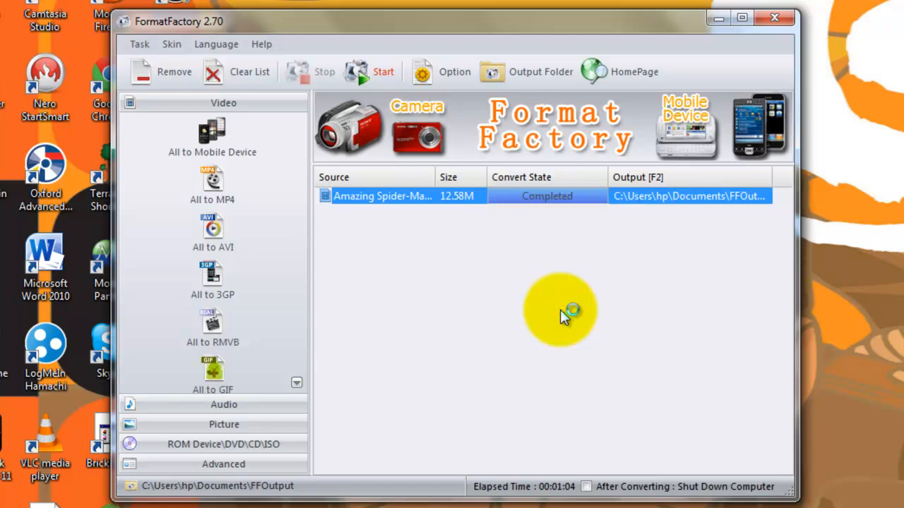
Use Open Output Folder to show the converted Spider-Man WMV in FFOutput
click(540, 71)
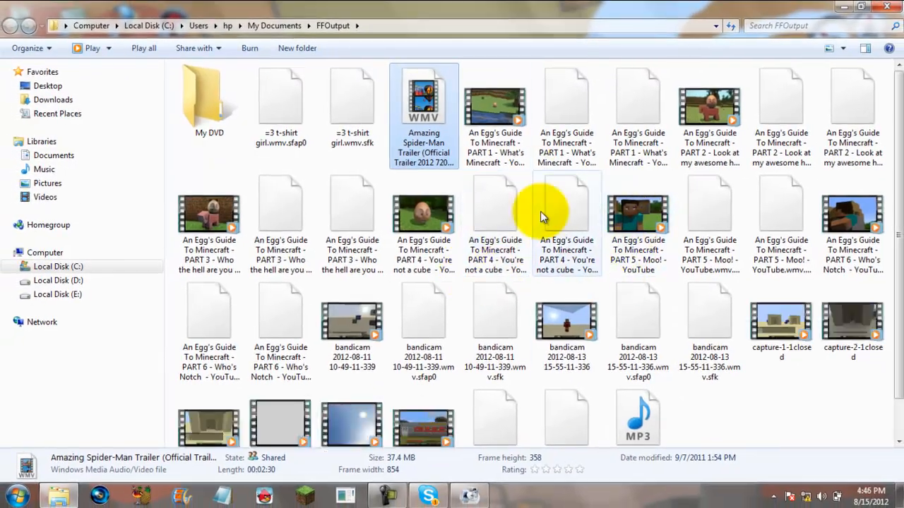
scroll(down, 3)
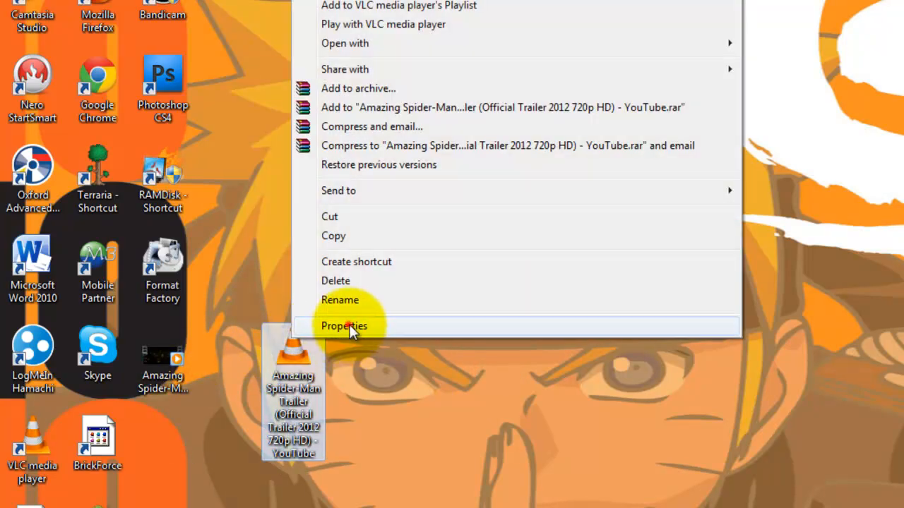
click(344, 326)
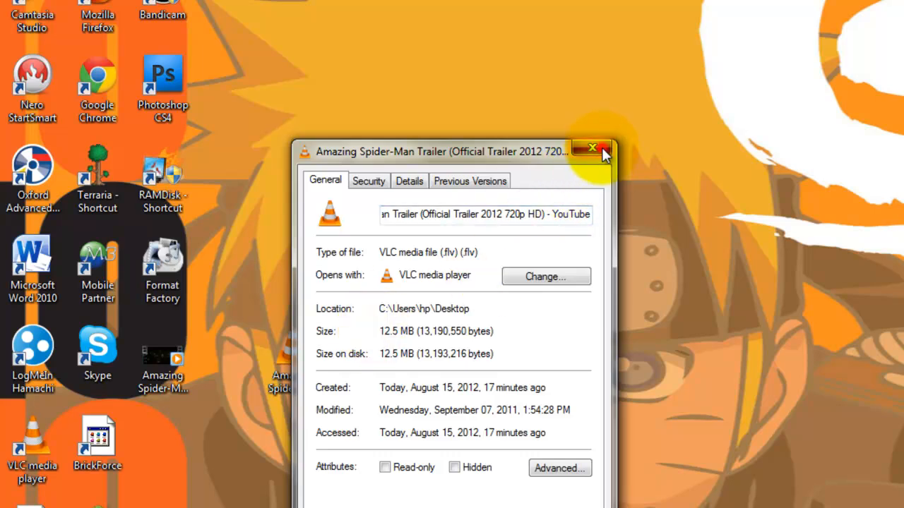
click(592, 148)
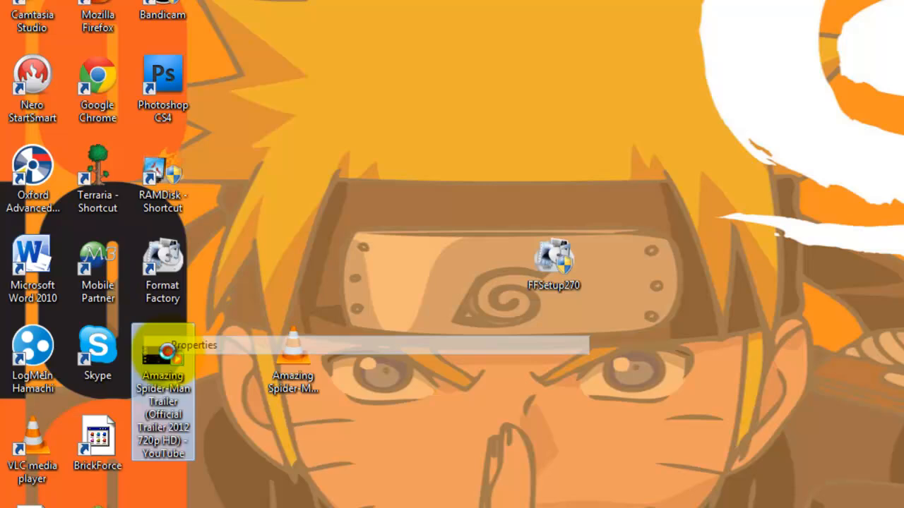
click(191, 345)
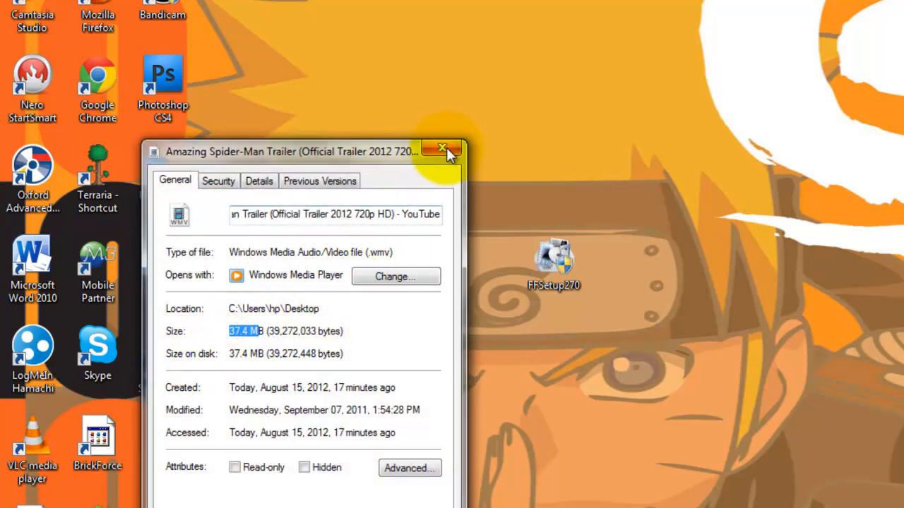
click(442, 151)
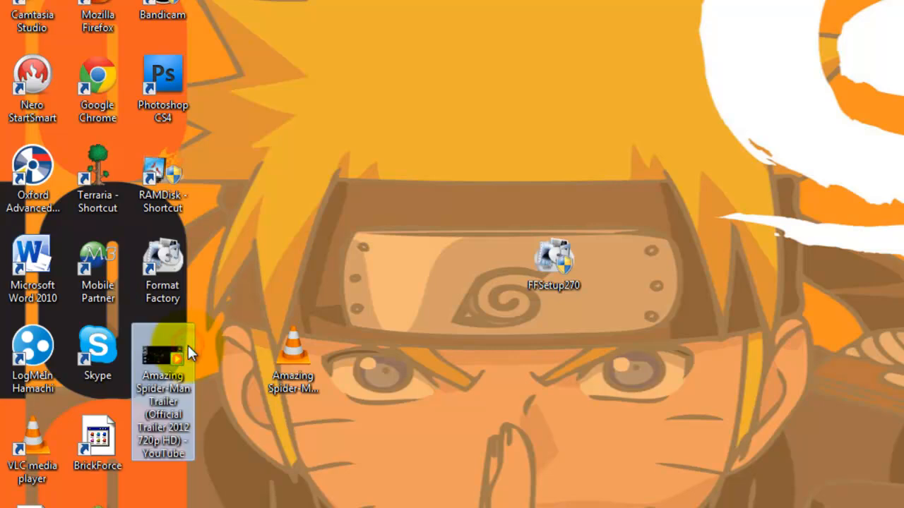
double_click(163, 392)
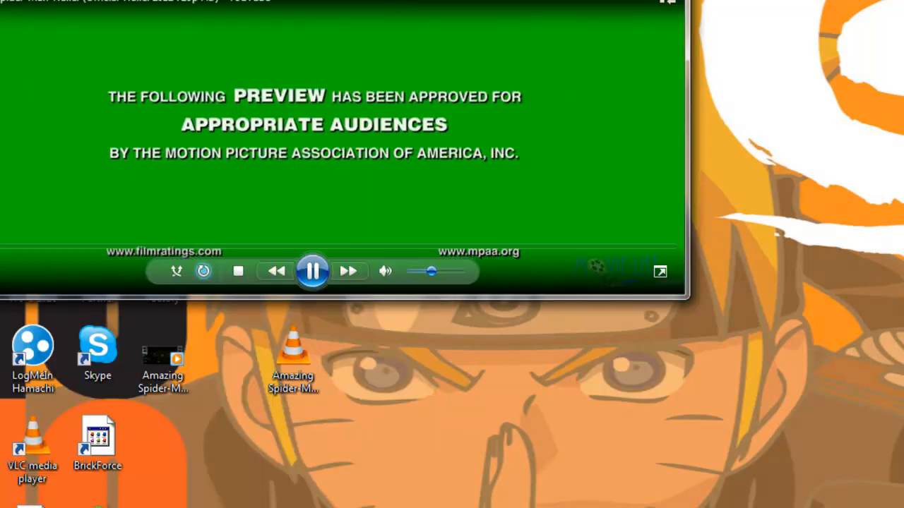
click(660, 271)
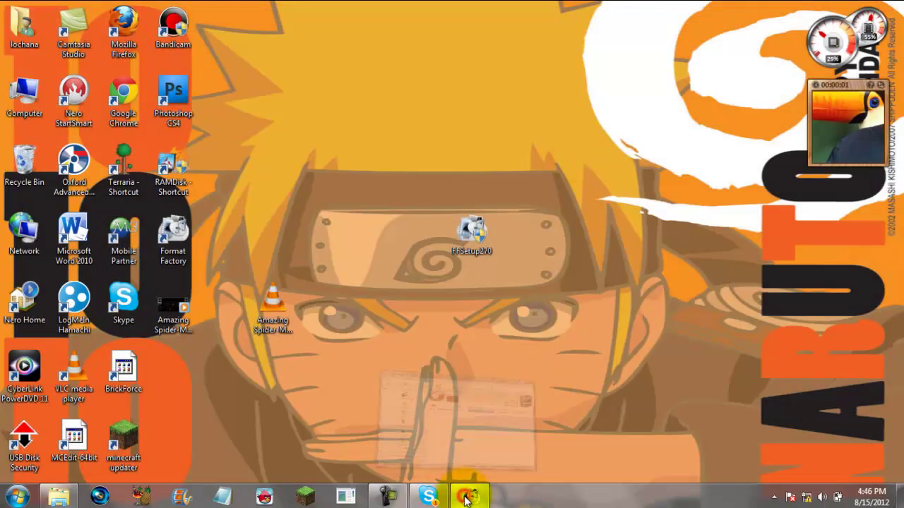
Restore Format Factory from the taskbar and maximize it to fill the screen
click(468, 496)
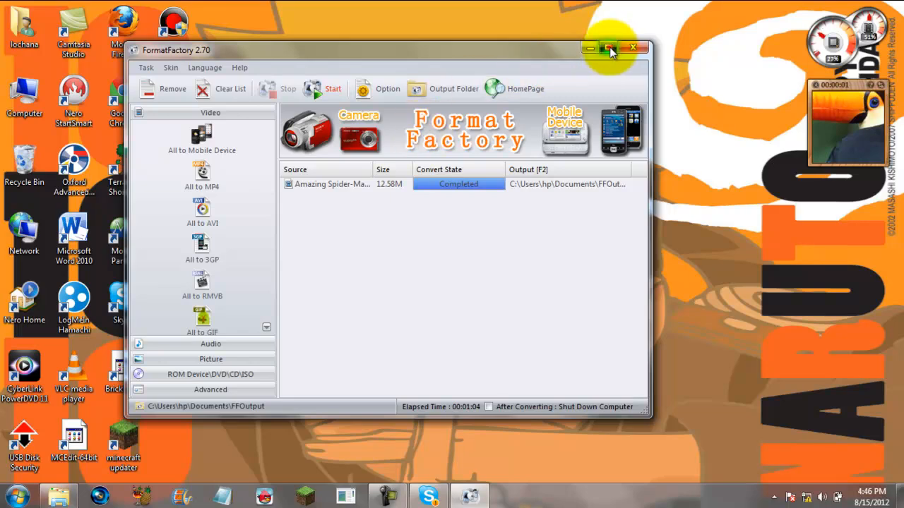
click(608, 48)
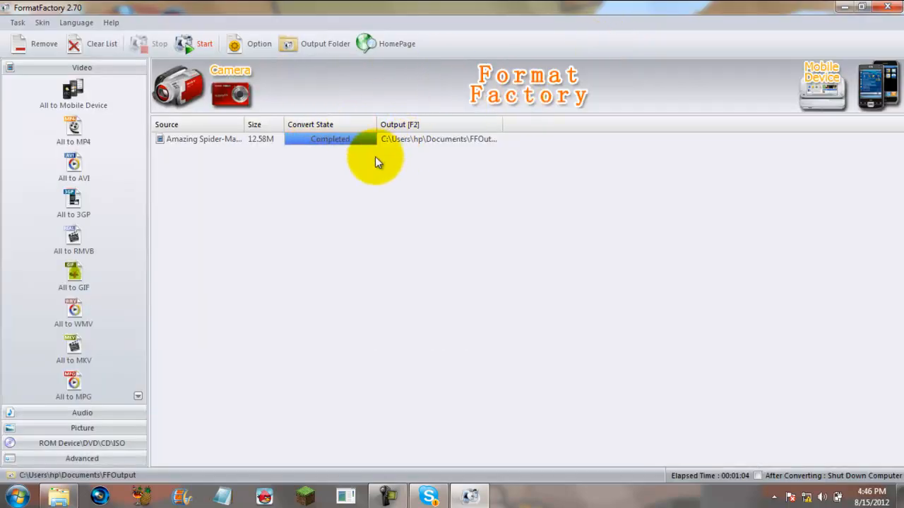
mouse_move(386, 144)
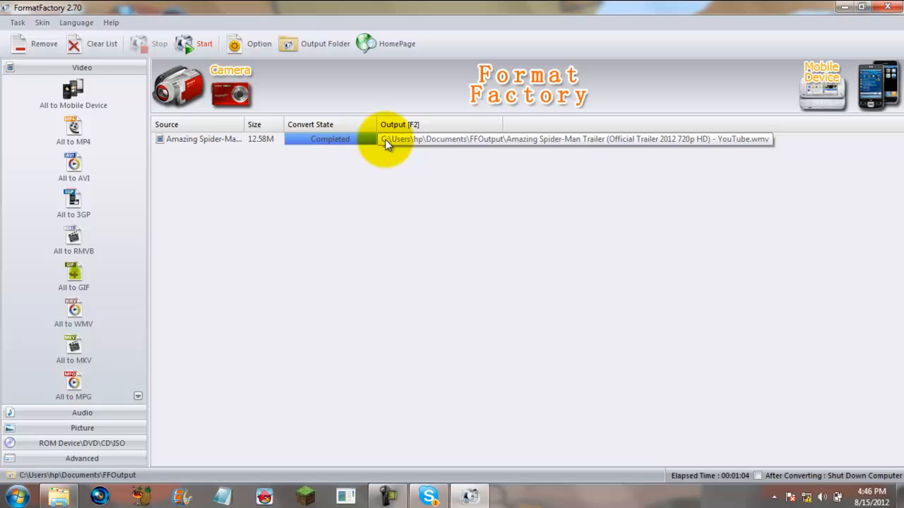
mouse_move(416, 157)
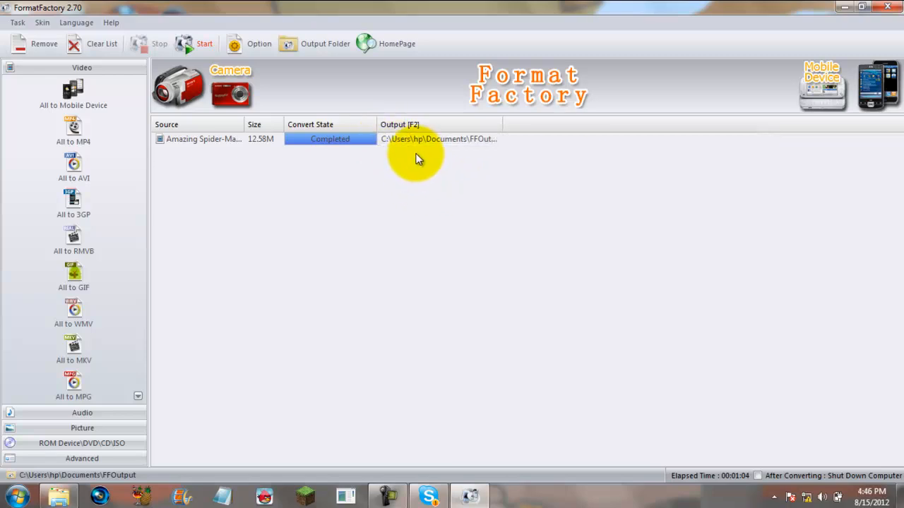
mouse_move(434, 102)
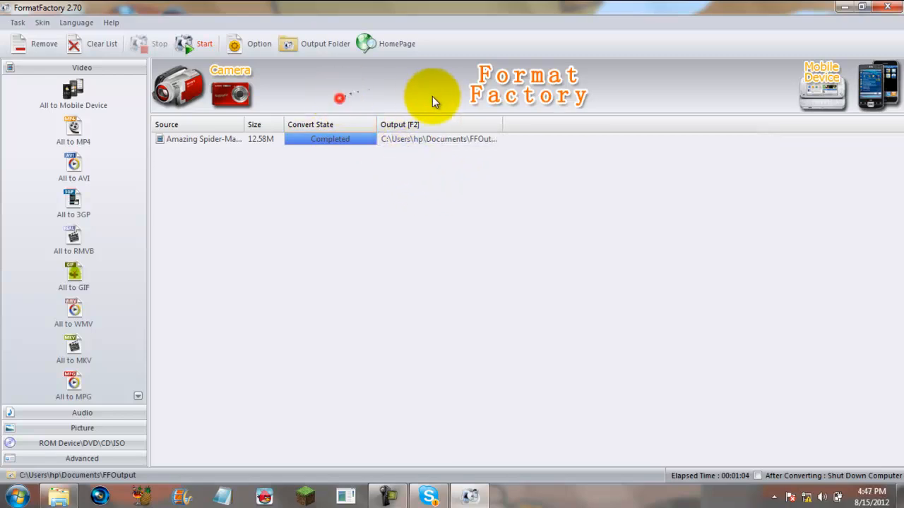
mouse_move(406, 95)
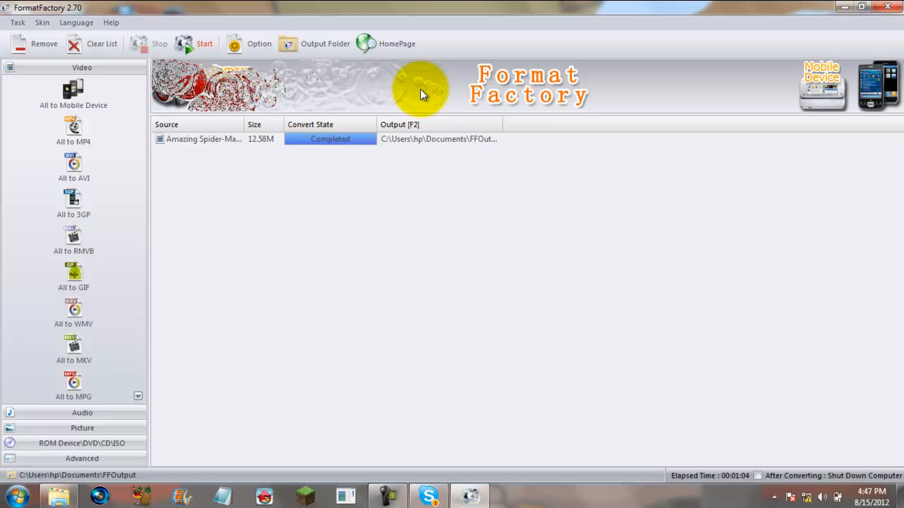
mouse_move(829, 63)
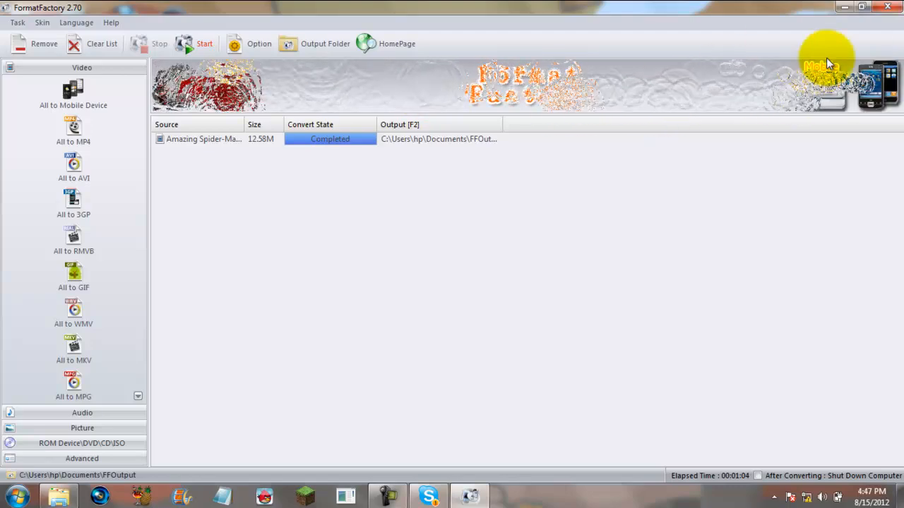
mouse_move(266, 90)
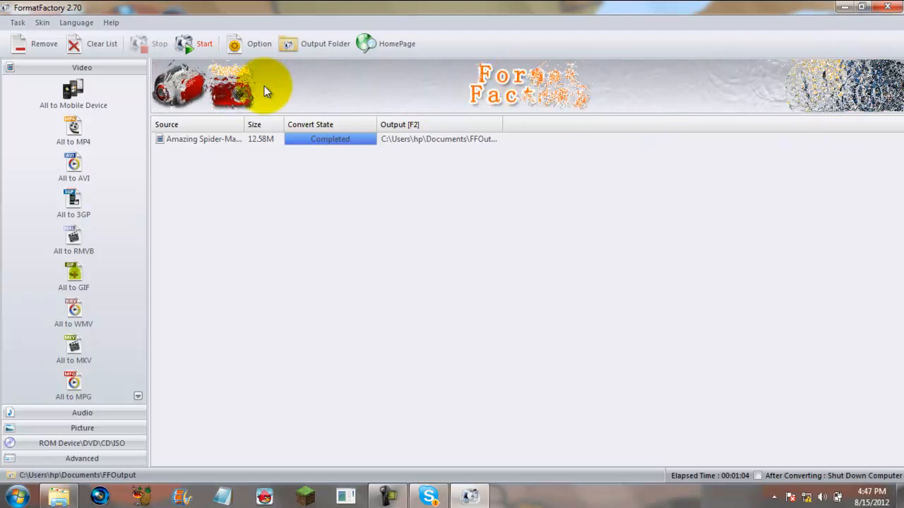
mouse_move(761, 46)
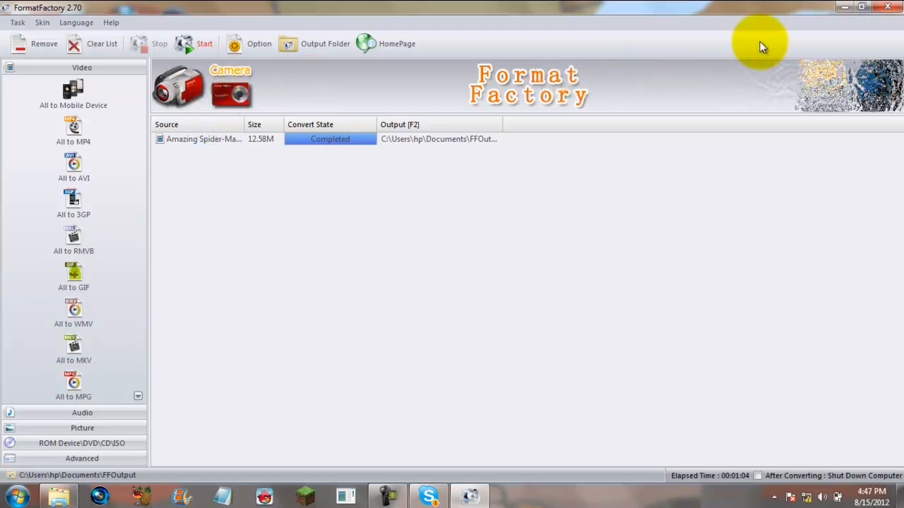
mouse_move(847, 85)
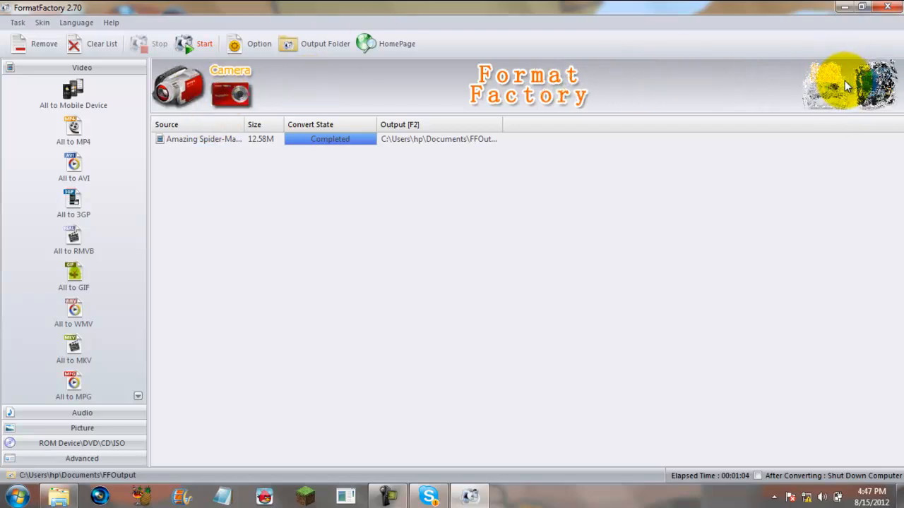
mouse_move(837, 84)
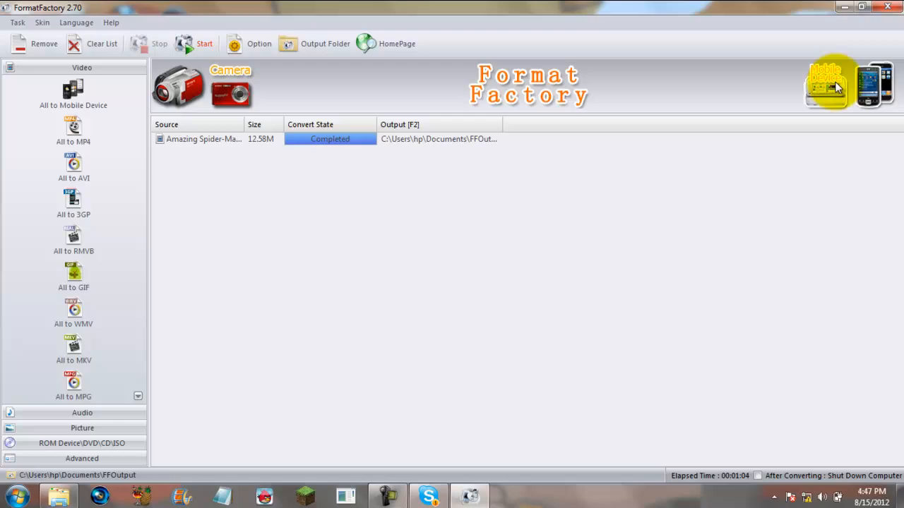
mouse_move(423, 78)
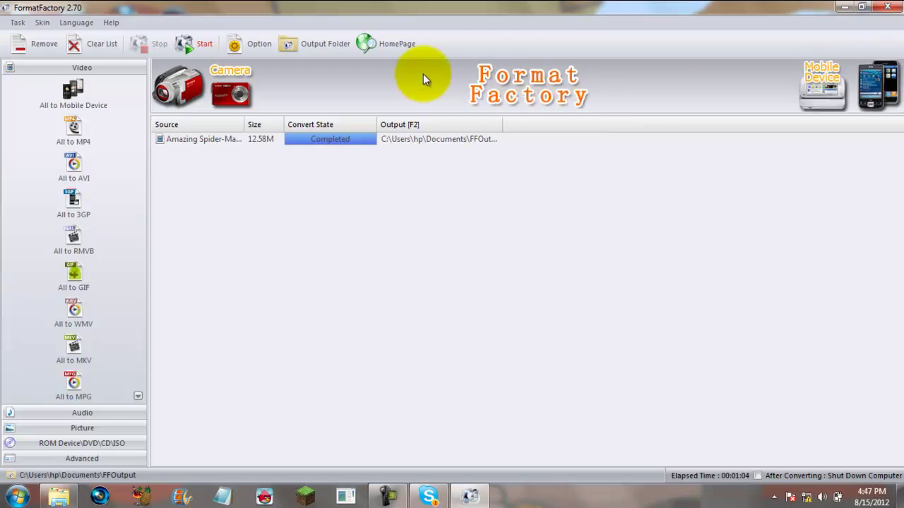
mouse_move(639, 85)
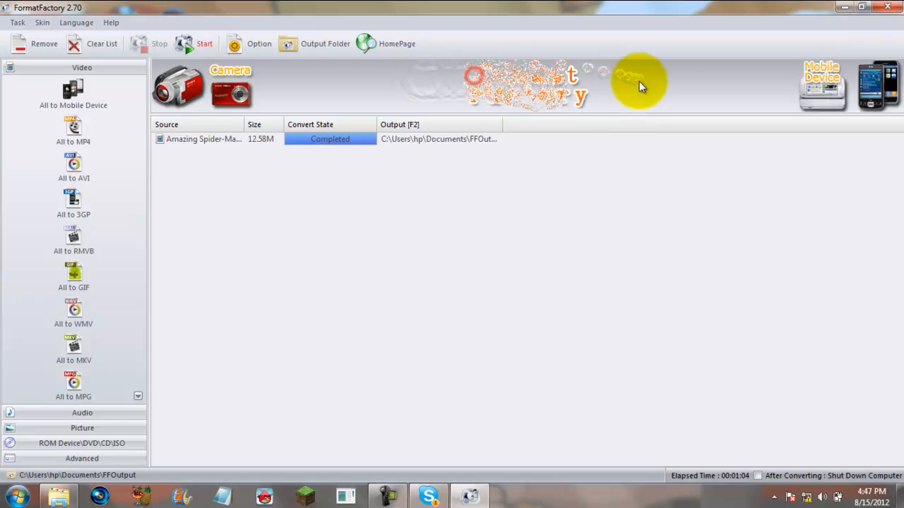
mouse_move(597, 55)
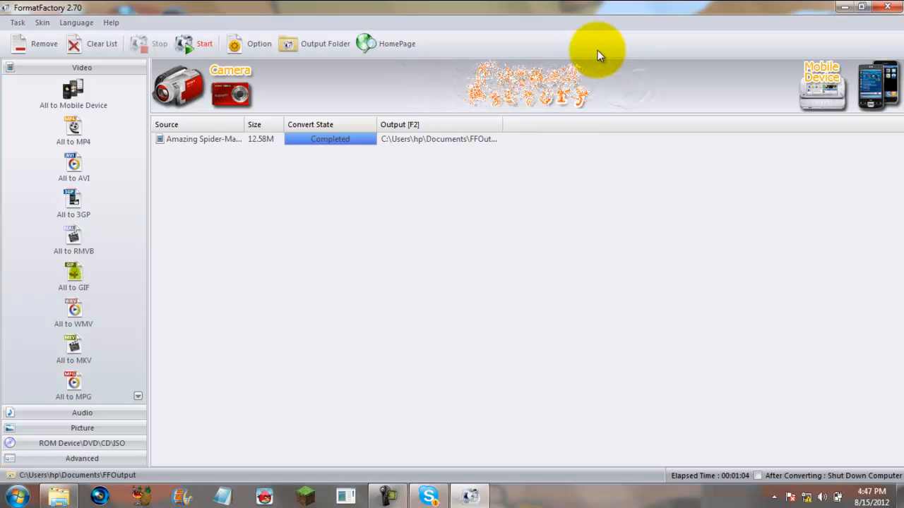
mouse_move(490, 288)
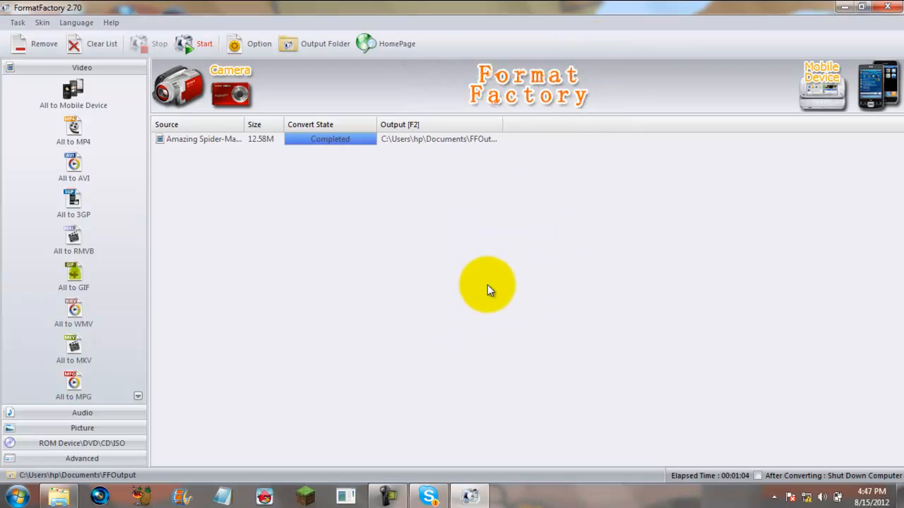